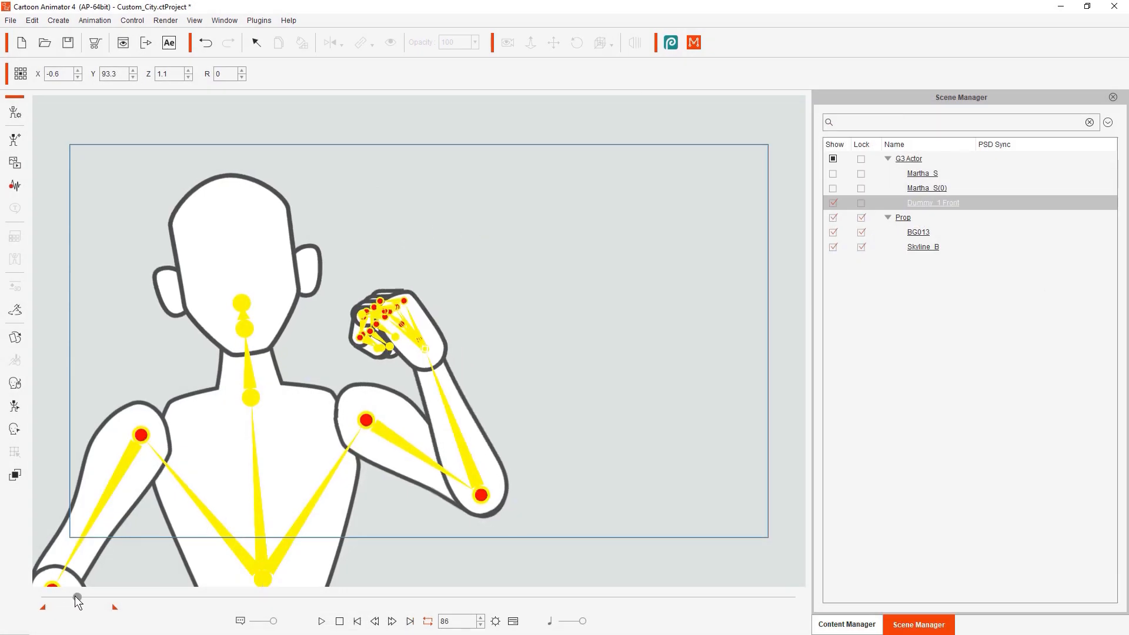
Scroll the 1_G3 360 Human list from Martha and Philipp down to Roger2_Back and Ted.
left_click(784, 624)
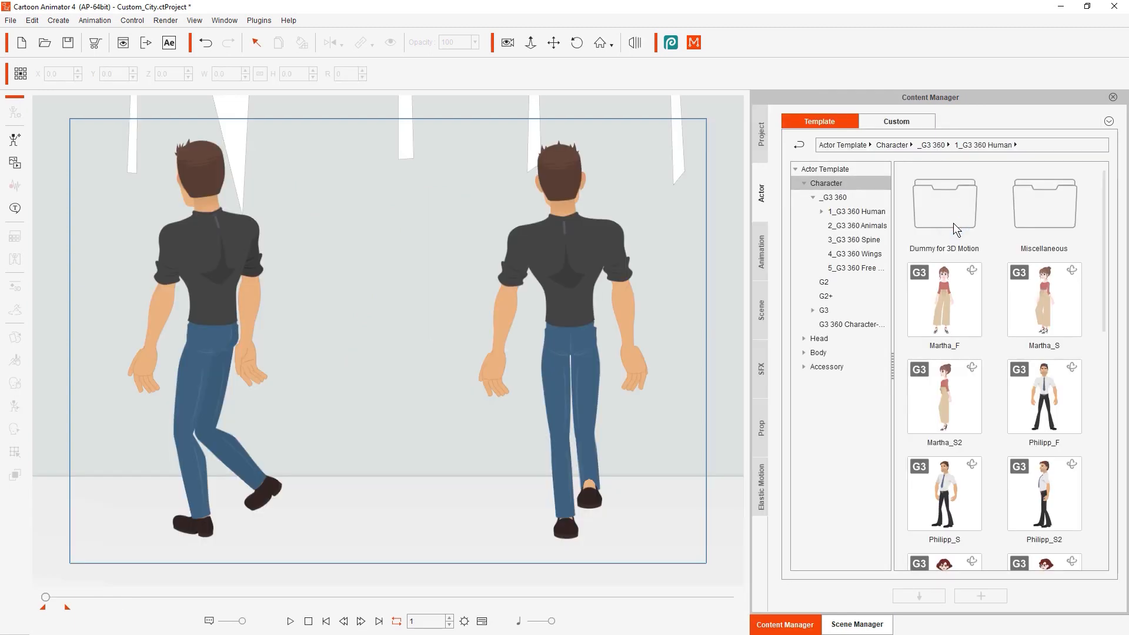
scroll("down", 3)
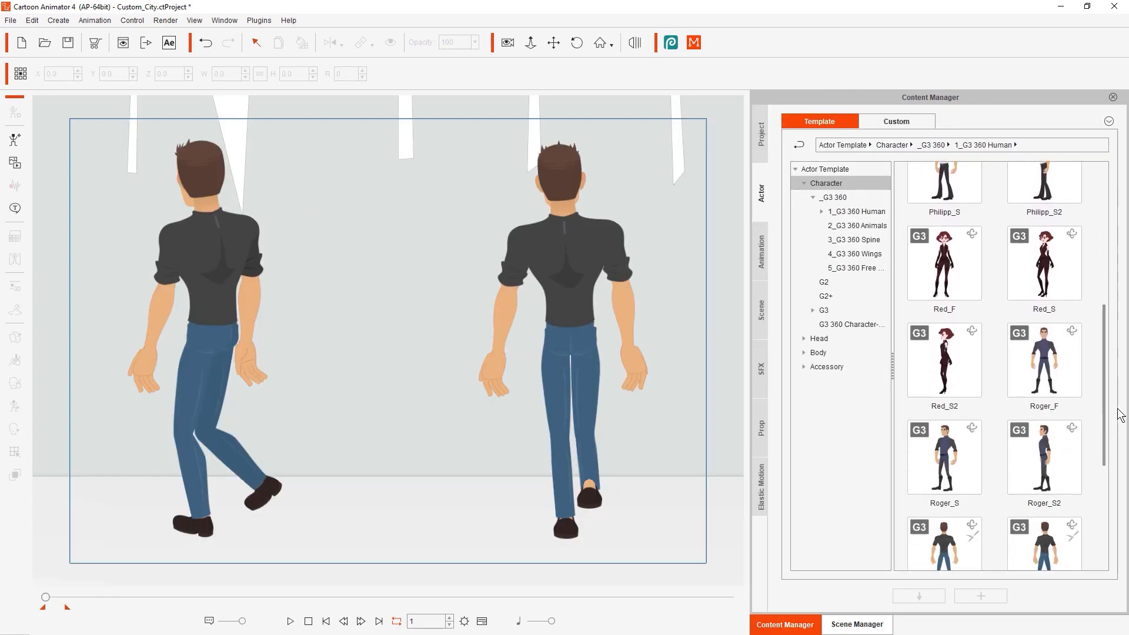
scroll("down", 3)
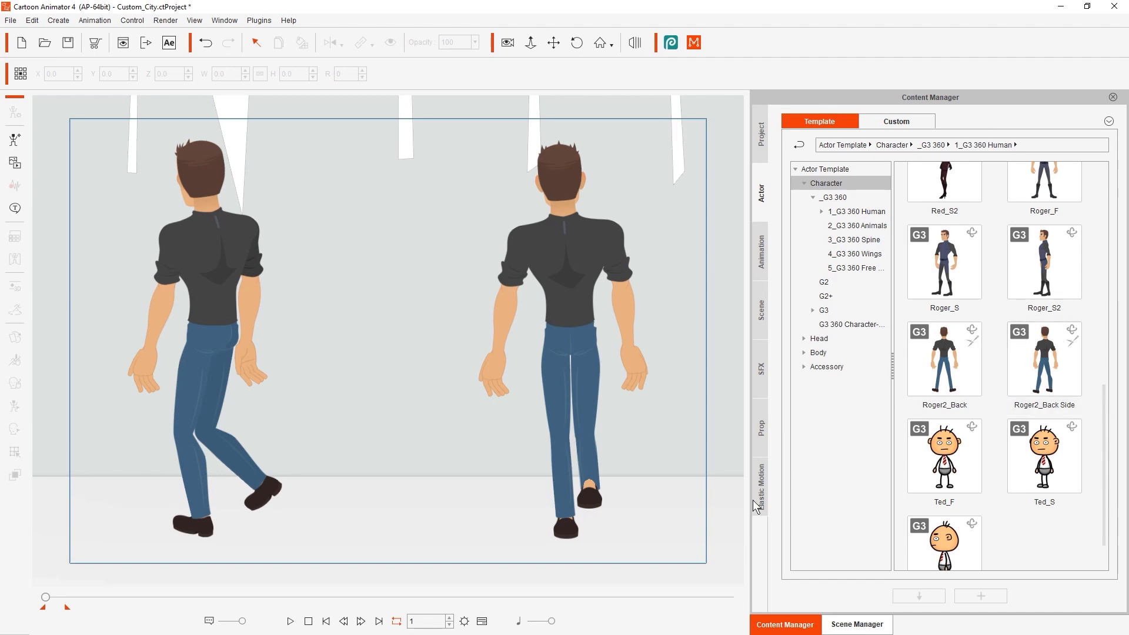
left_click(289, 621)
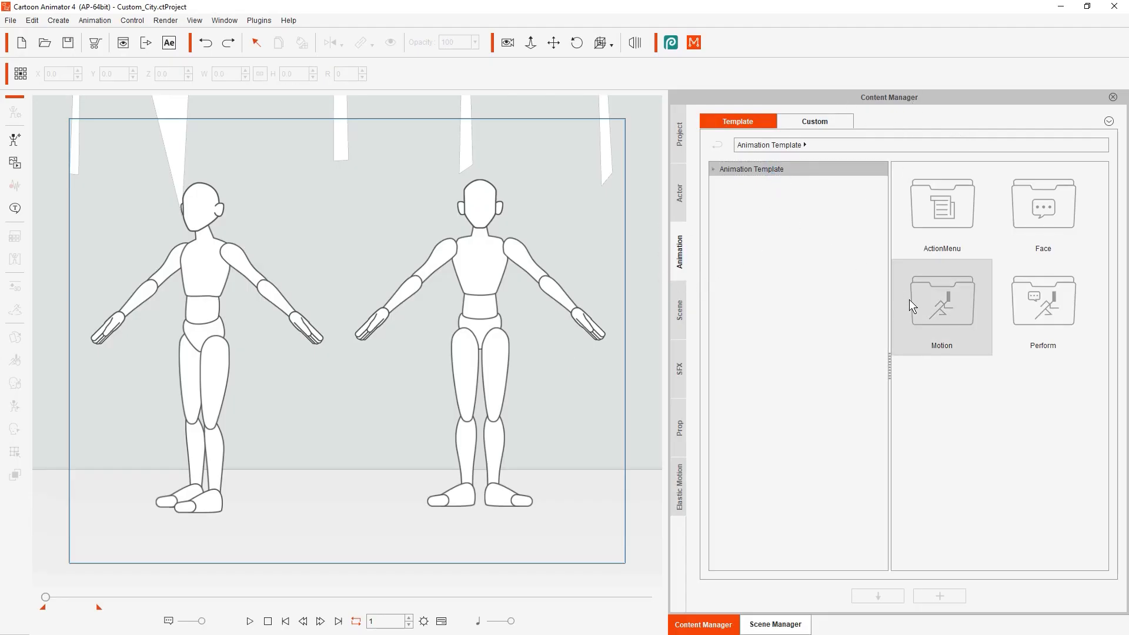
Open the Motion folder to list 3D Motion templates such as Dance, Female_Walk and Male_Walk.
double_click(940, 299)
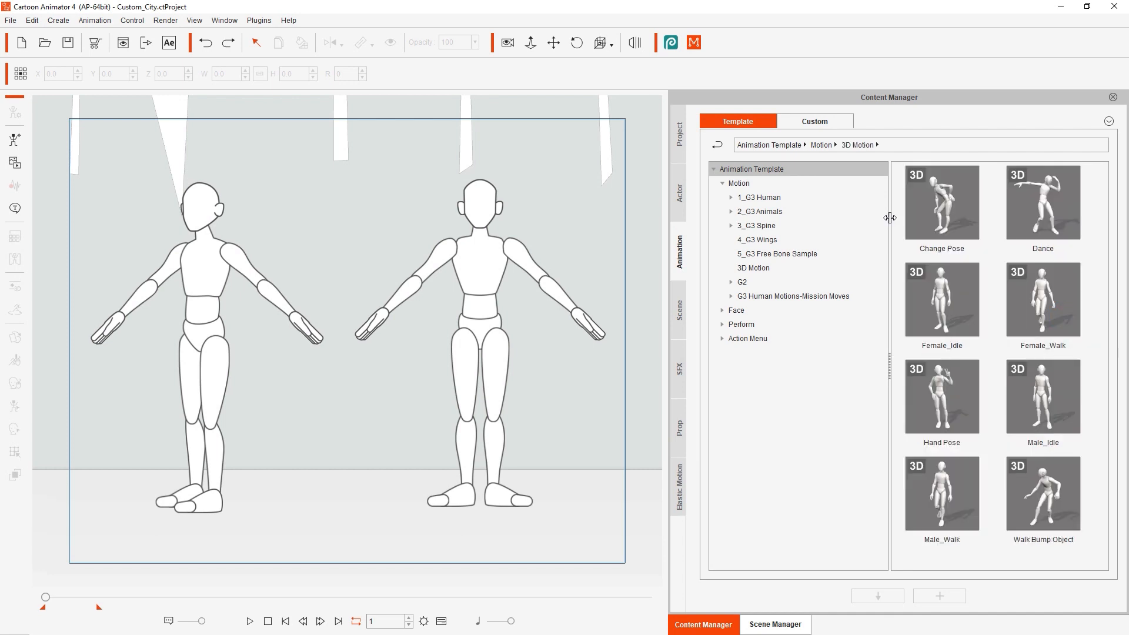
mouse_move(896, 568)
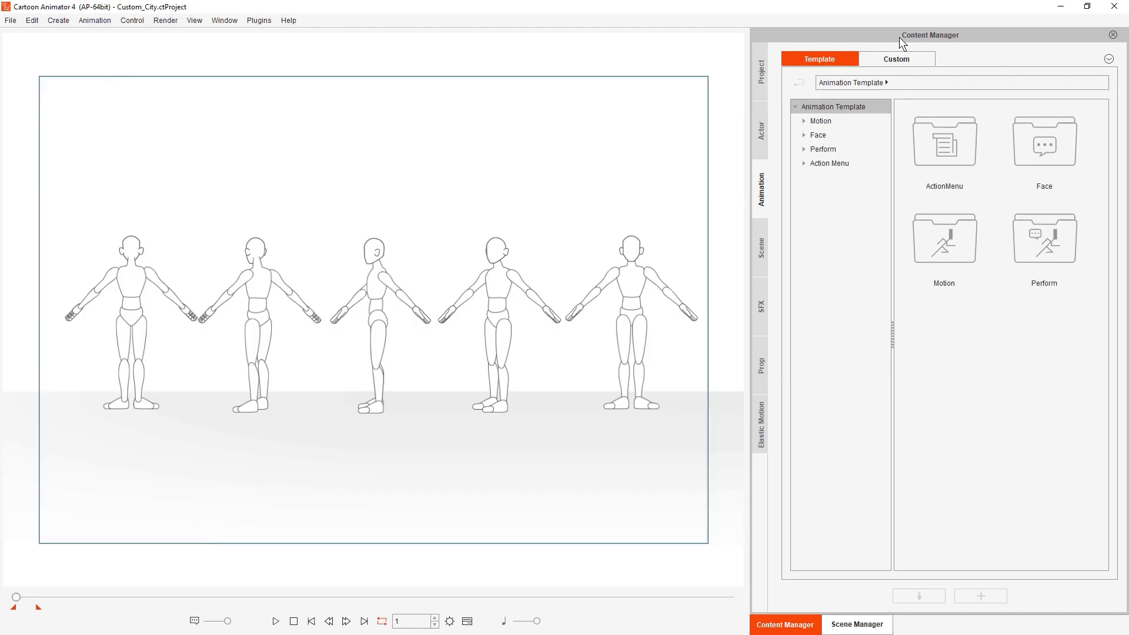
mouse_move(784, 178)
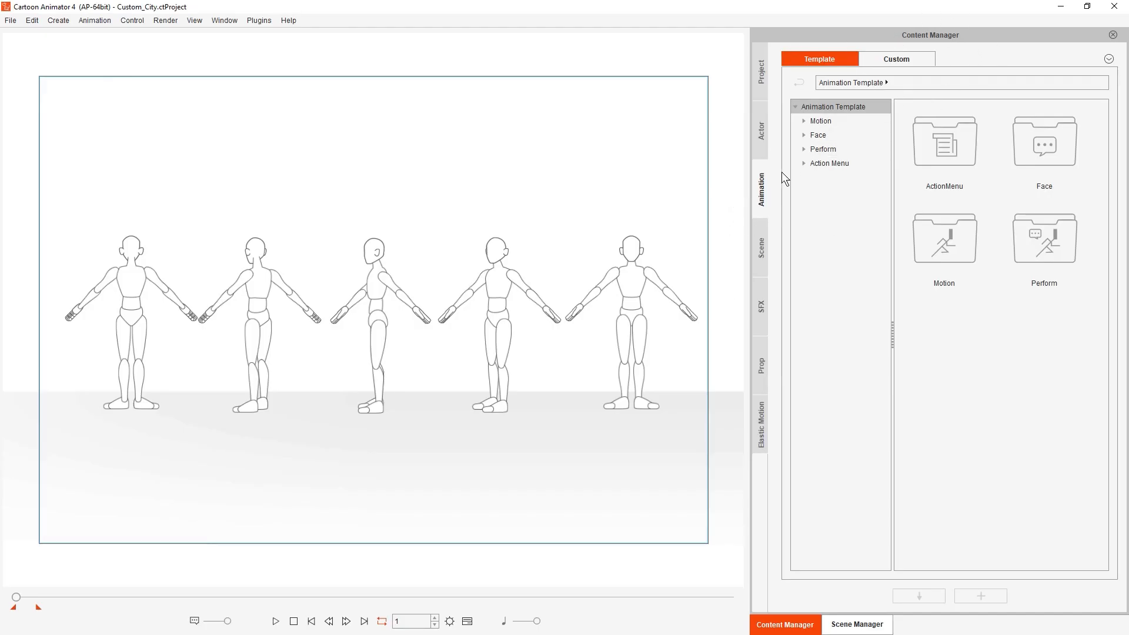
Open the Perform templates, apply a Male_Walk variant to one dummy, then deselect it.
double_click(1043, 238)
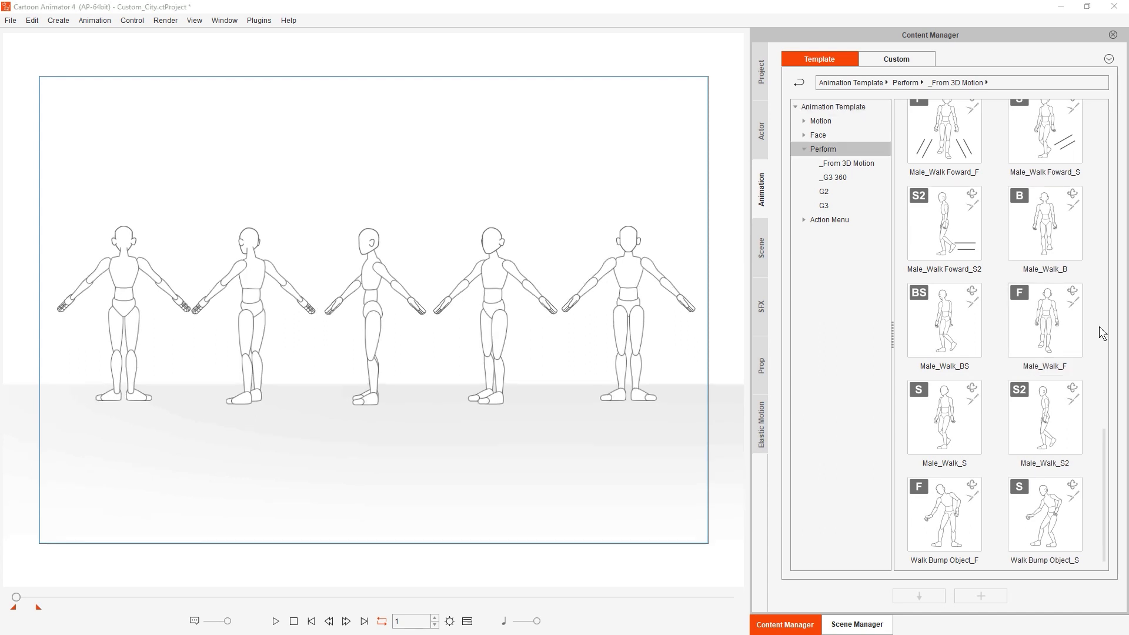
left_click(1044, 320)
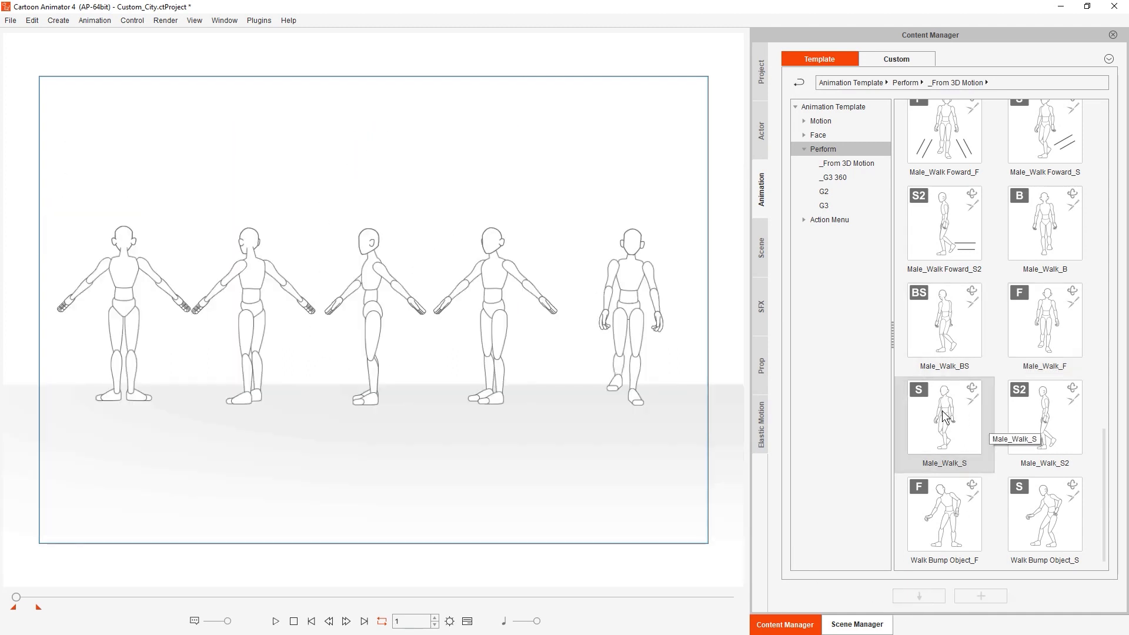
mouse_move(474, 410)
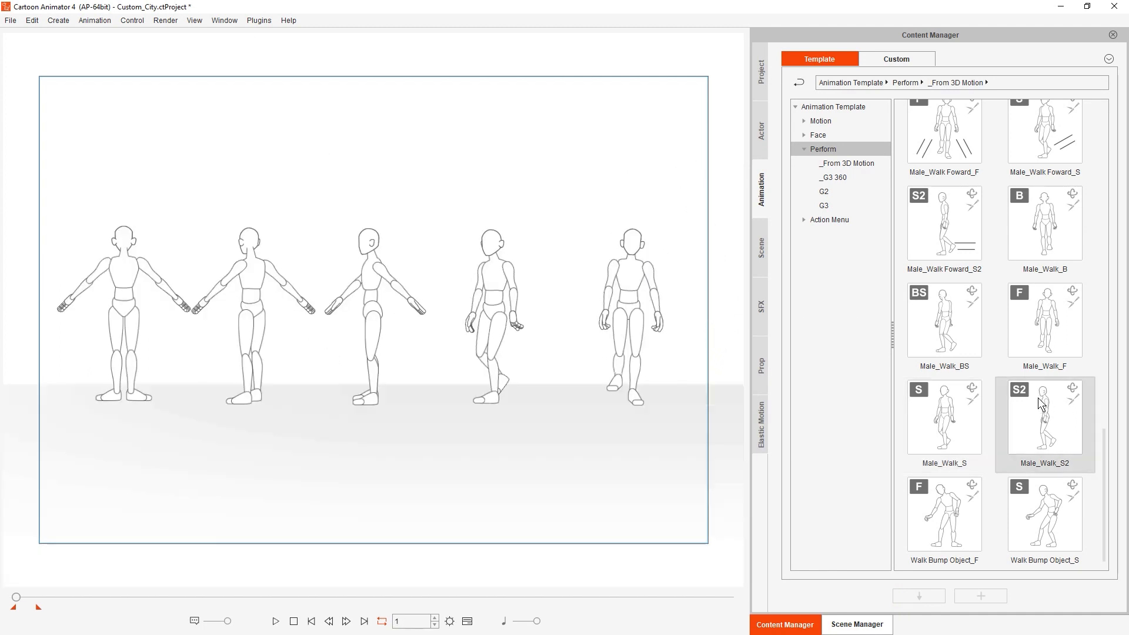
mouse_move(439, 339)
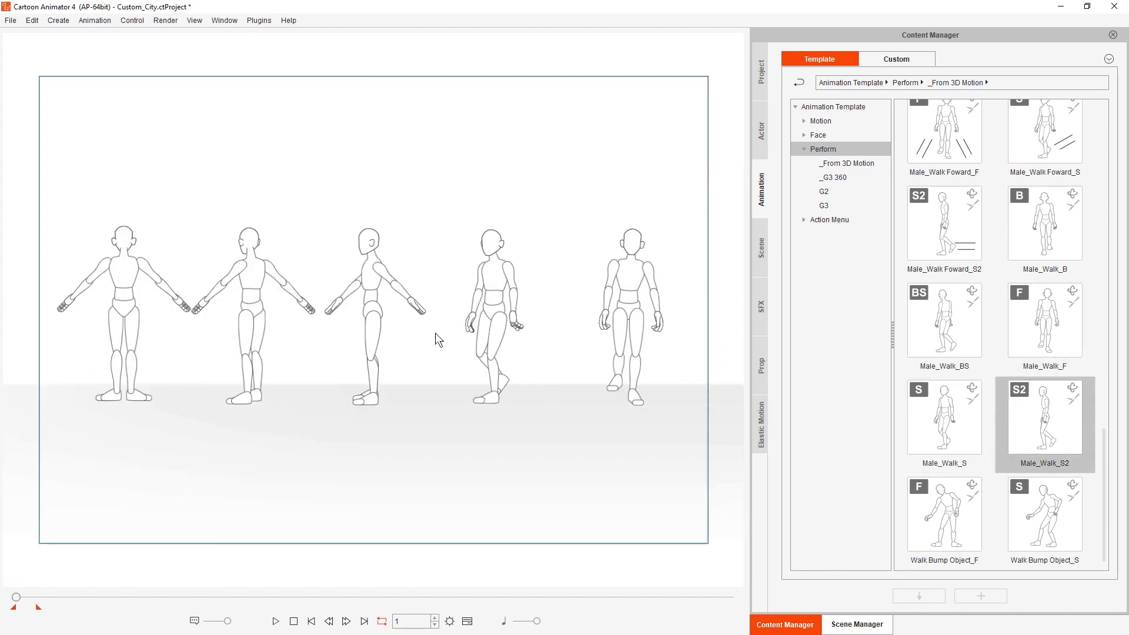
left_click(369, 310)
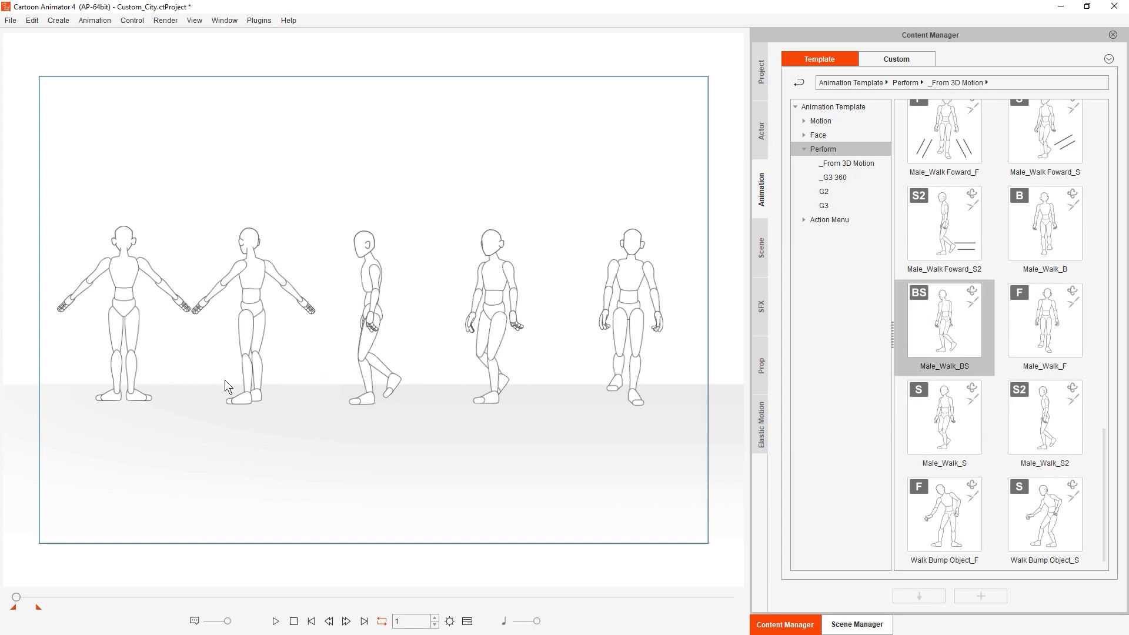
Apply Male_Walk_BS to the second dummy from the left and Male_Walk_B to the leftmost.
left_click(252, 324)
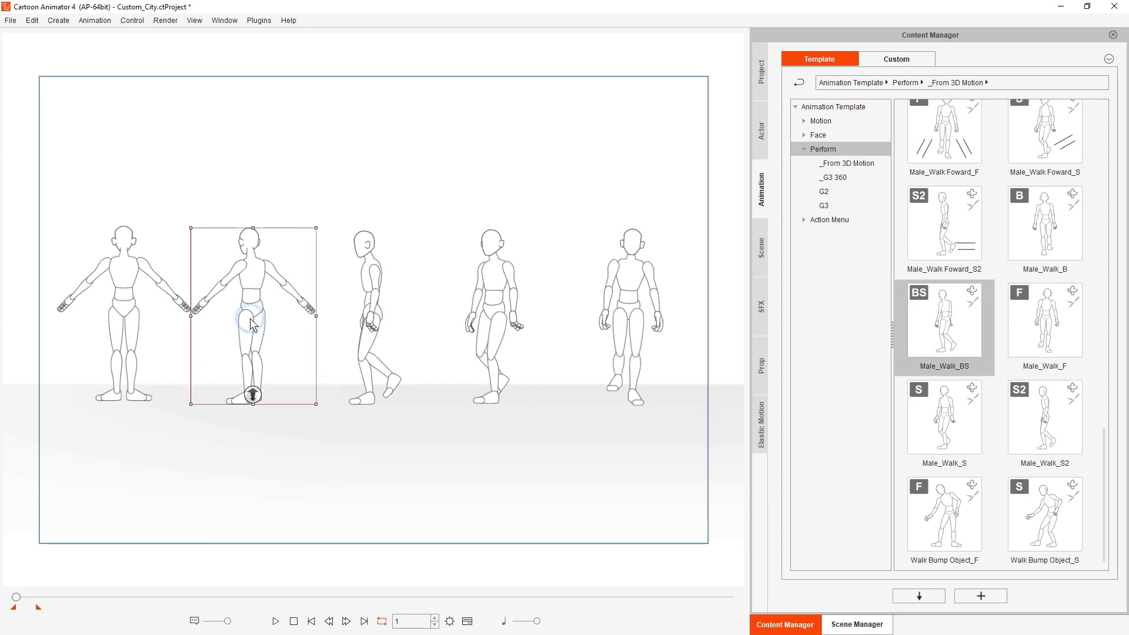
left_click(276, 621)
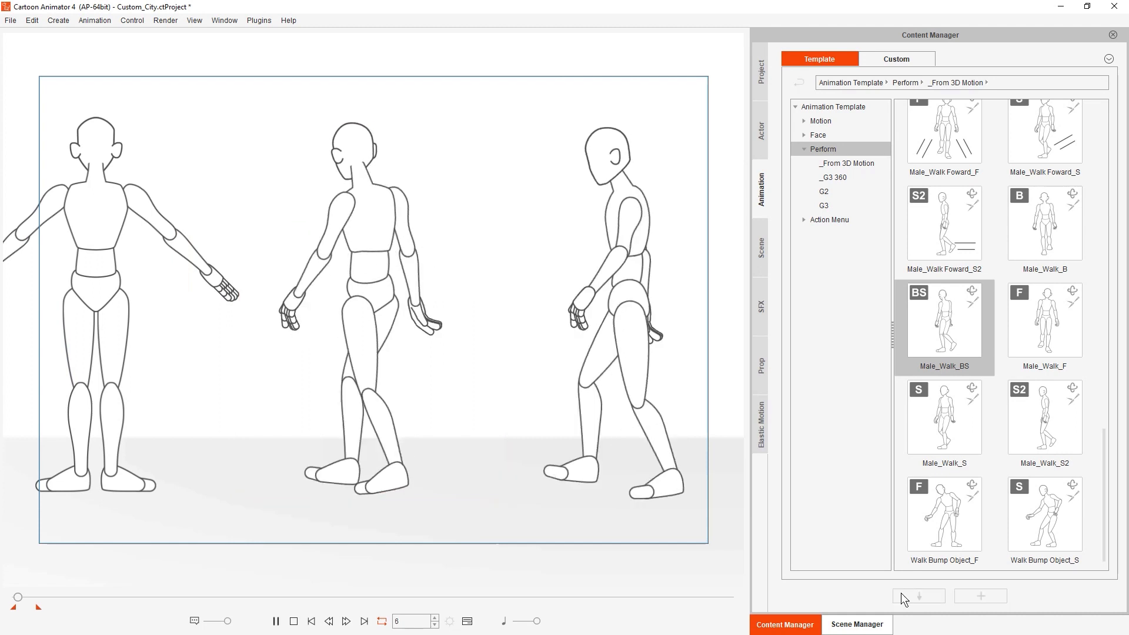
double_click(1043, 223)
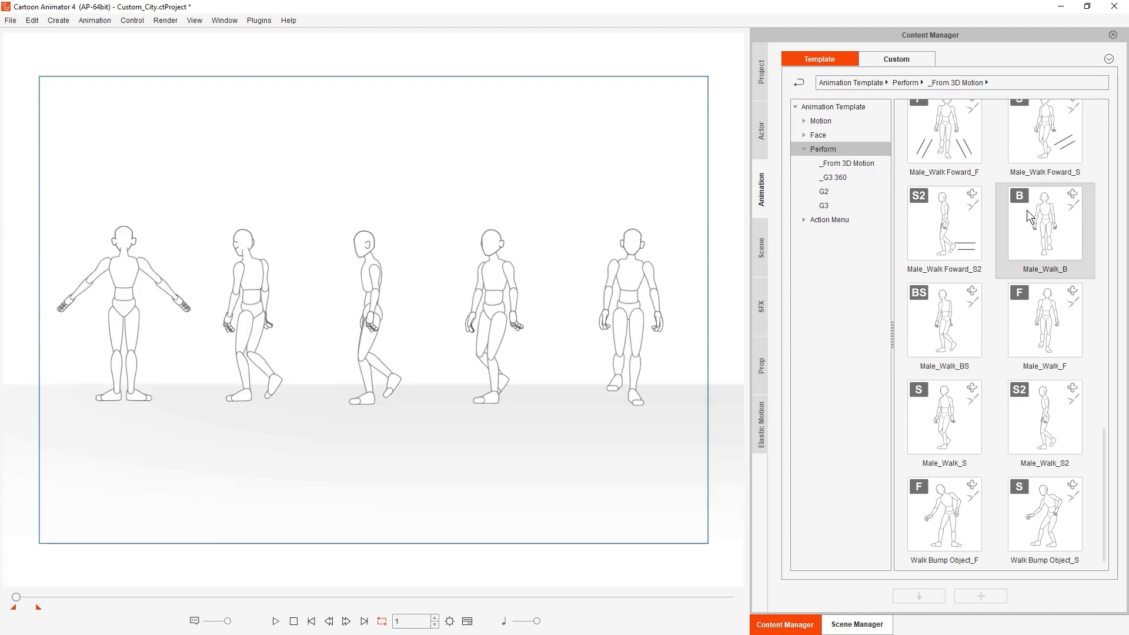
mouse_move(186, 340)
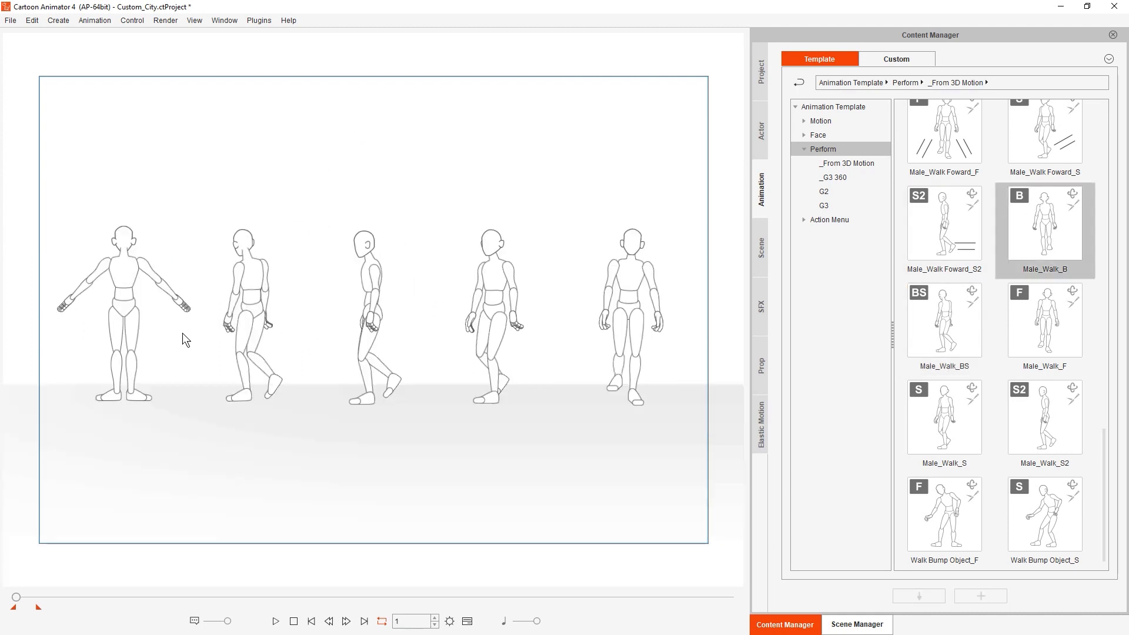
left_click(122, 310)
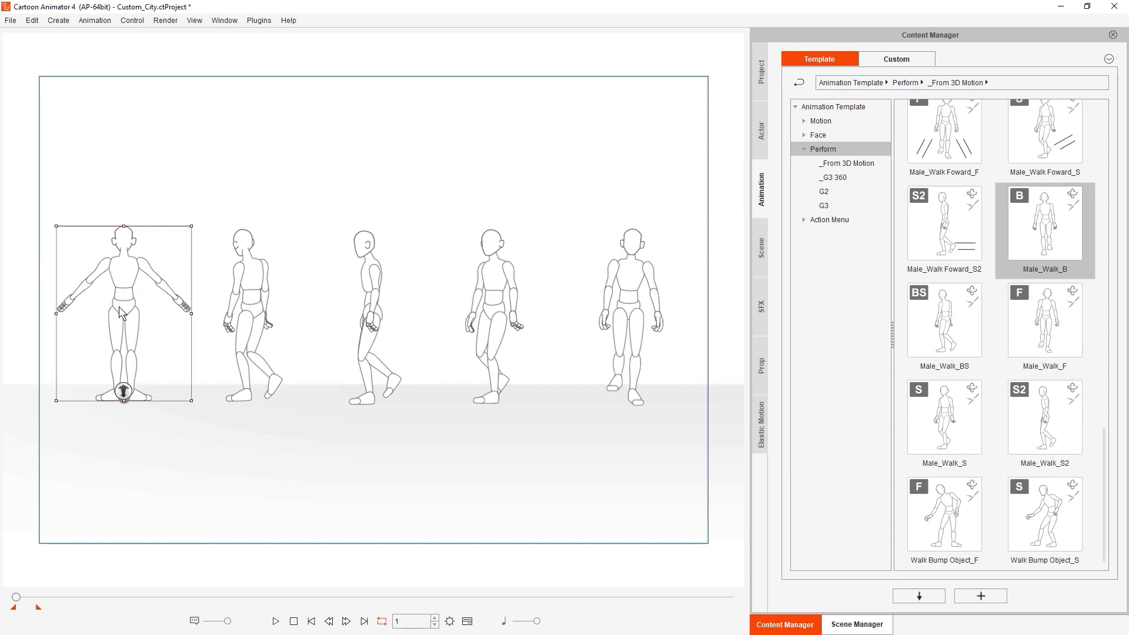
left_click(276, 621)
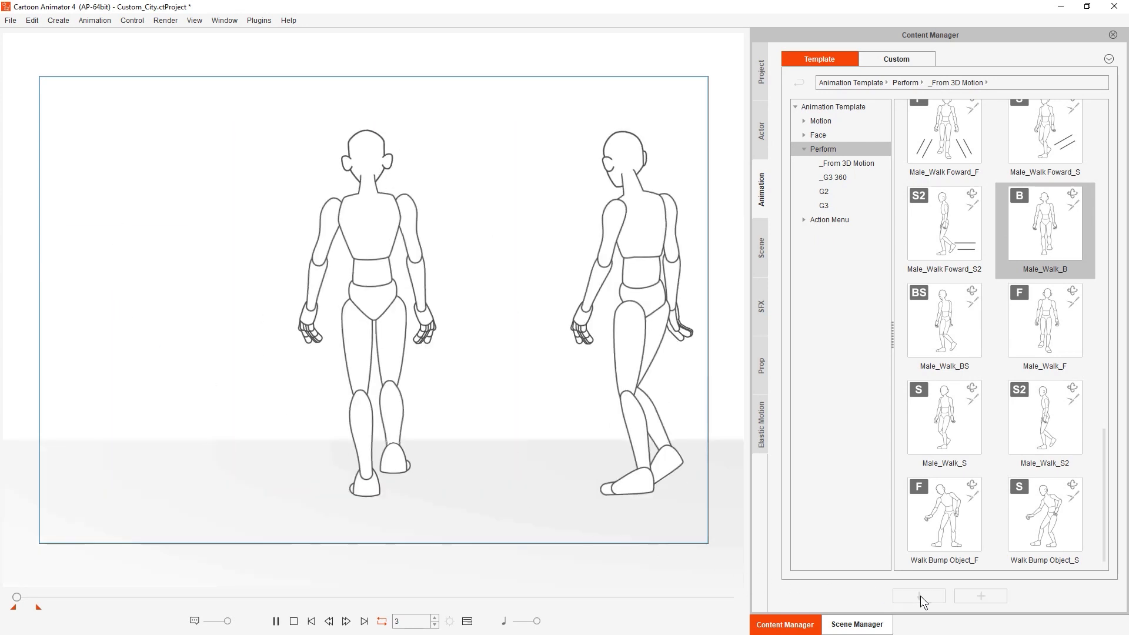
Apply the Male_Walk_Foward_F forward walk template to the left dummy.
left_click(345, 621)
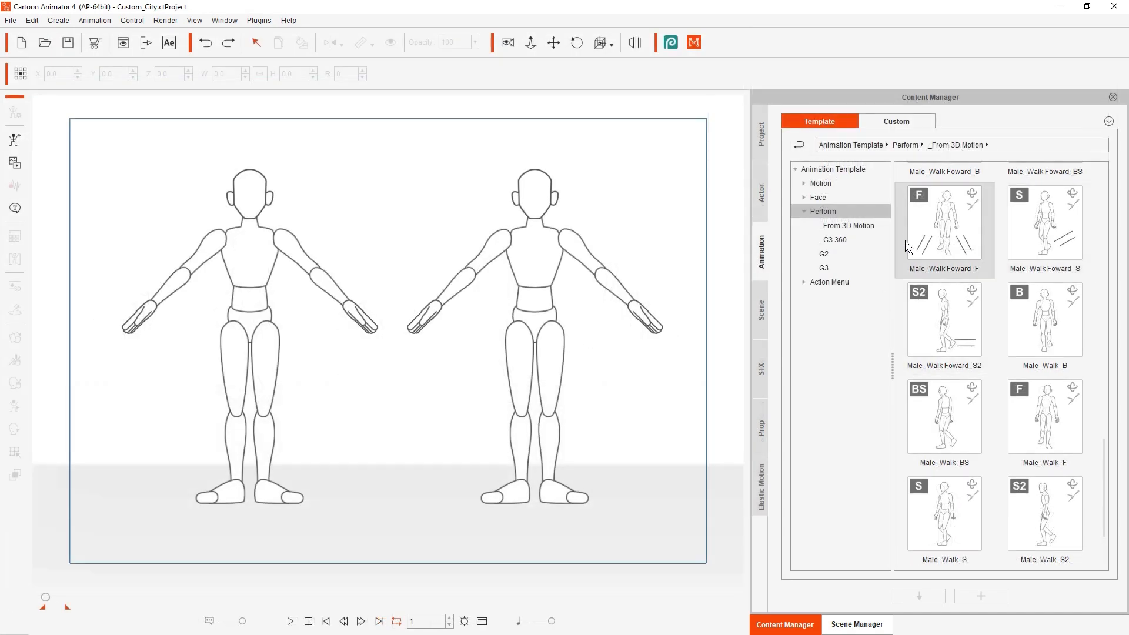
left_click(1043, 416)
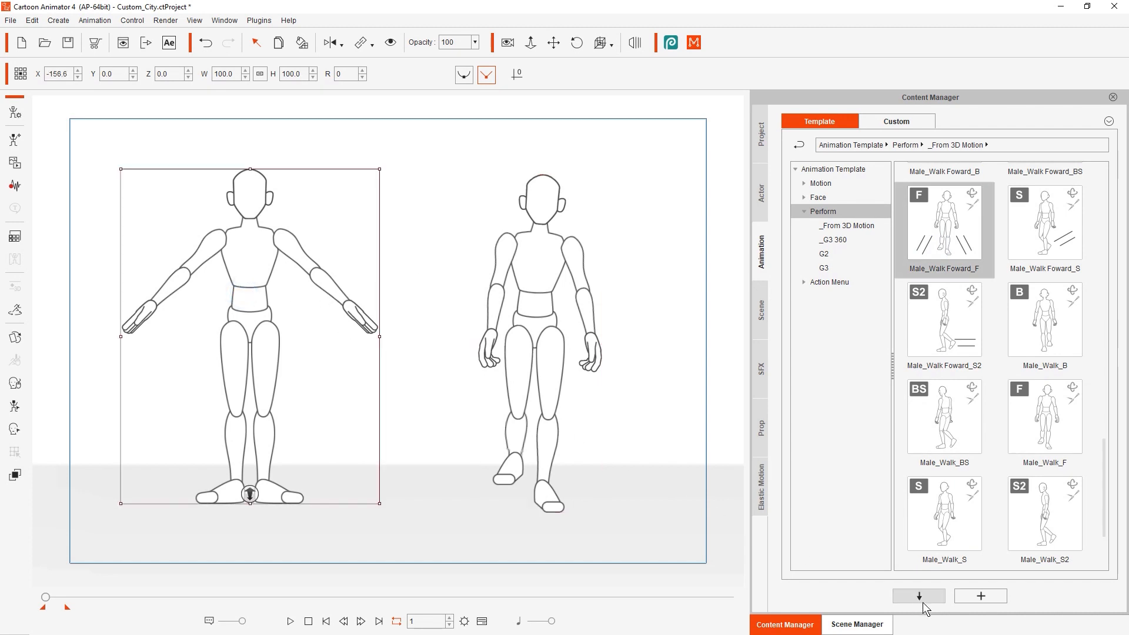
left_click(290, 621)
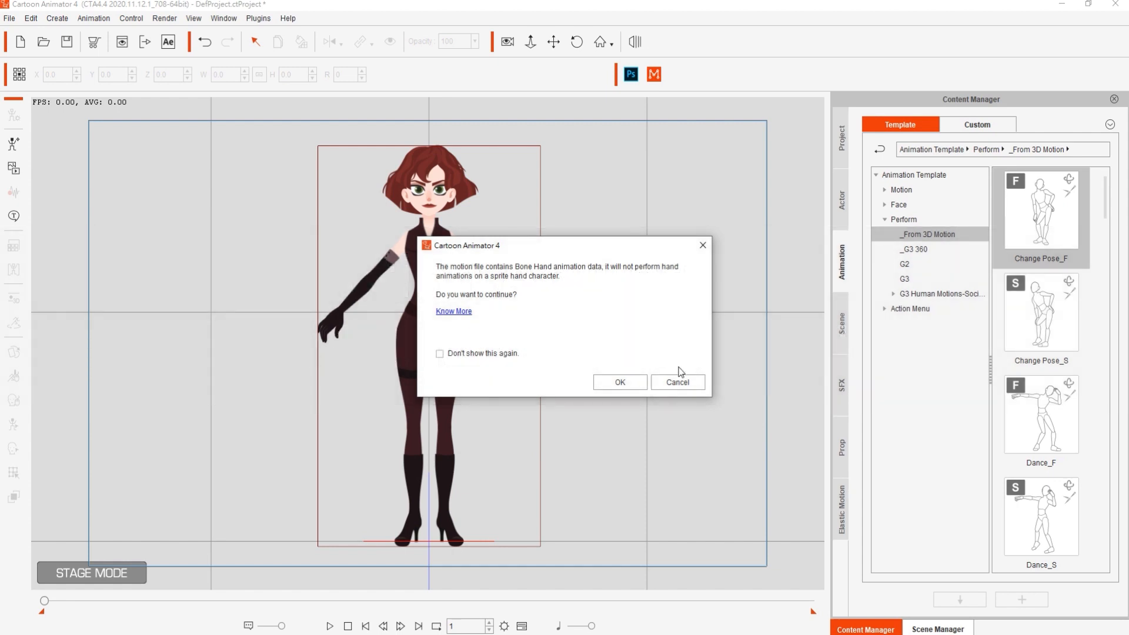
Cancel the Bone Hand animation data warning.
left_click(618, 382)
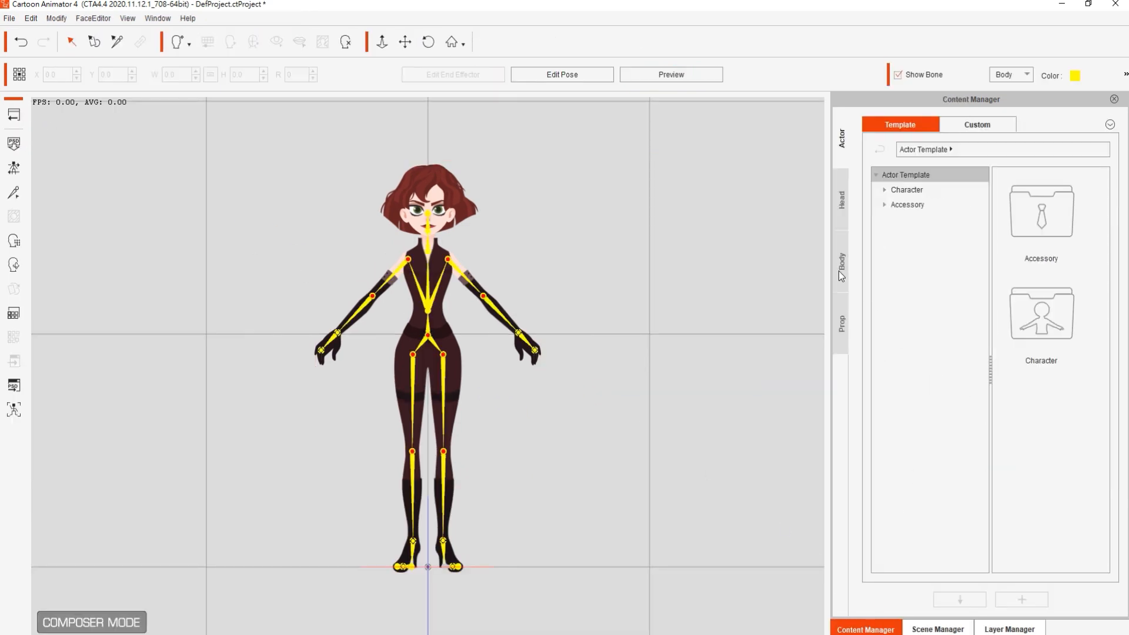
Browse the G3 hand templates under the Body tab's Hands folder.
left_click(841, 260)
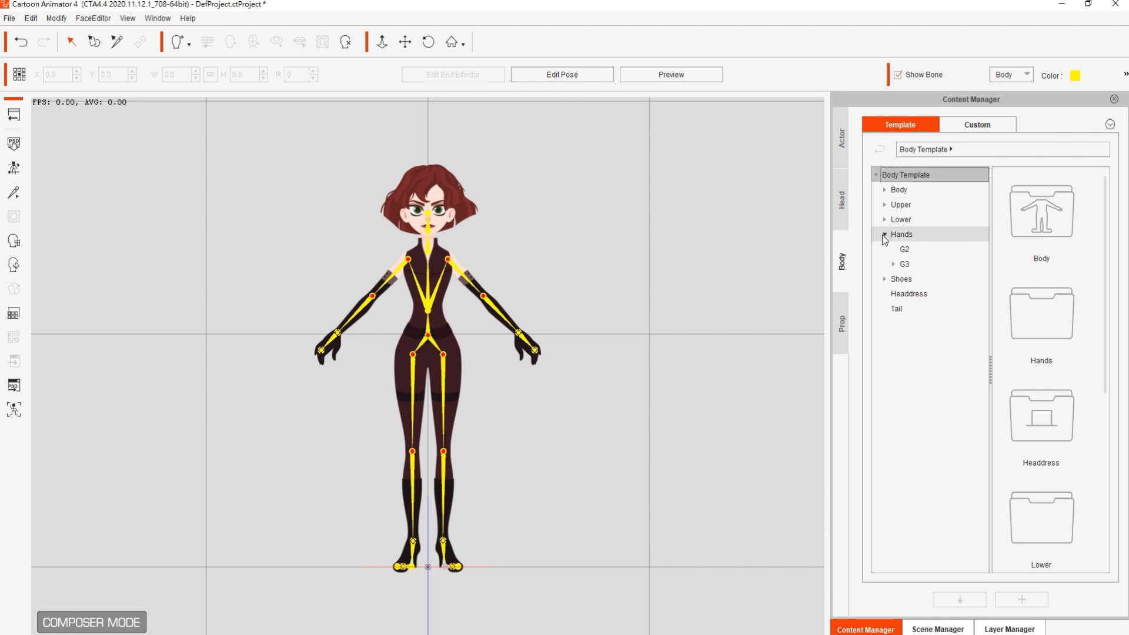
left_click(893, 264)
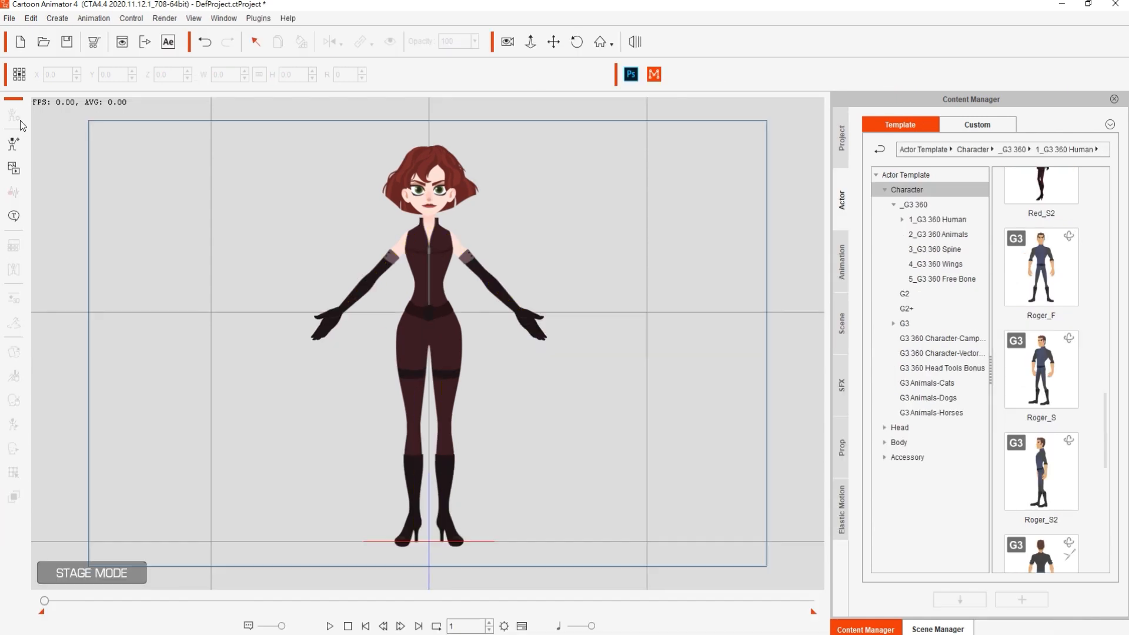
Apply Change Pose_F to Red so her arms drop from the T-pose.
left_click(840, 260)
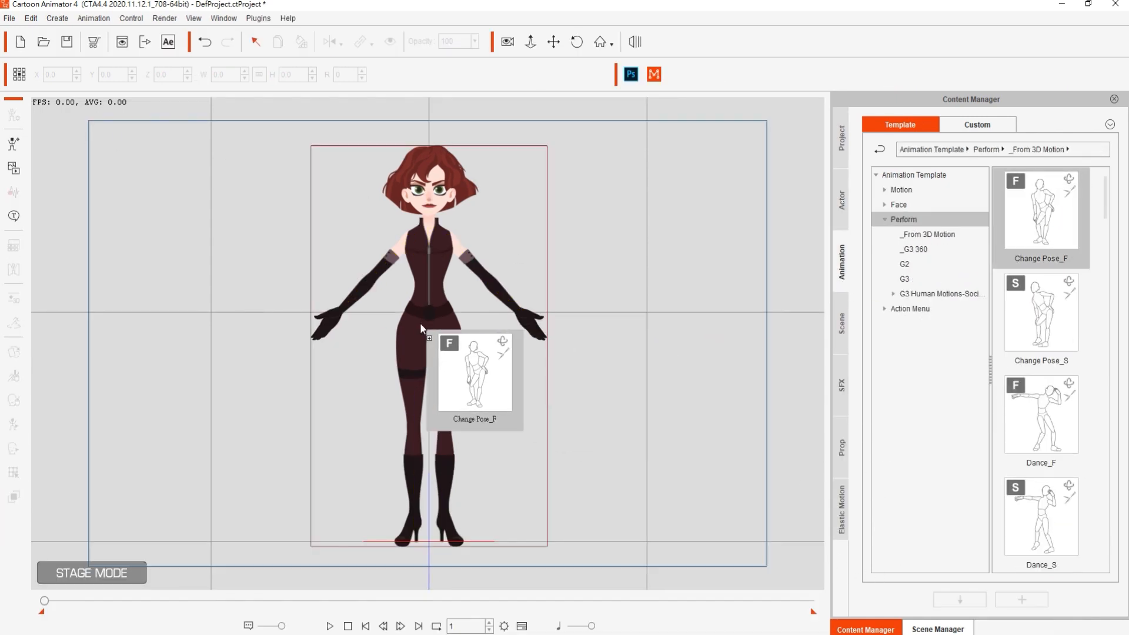
left_click(329, 625)
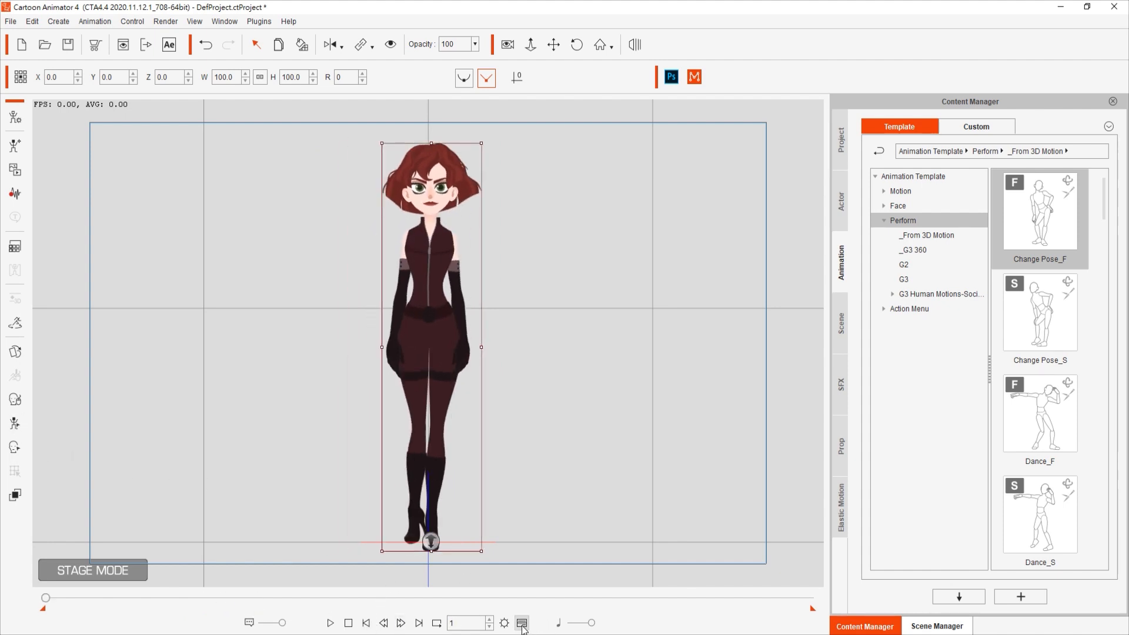
Show the animation timeline with Red_F's motion track.
left_click(522, 623)
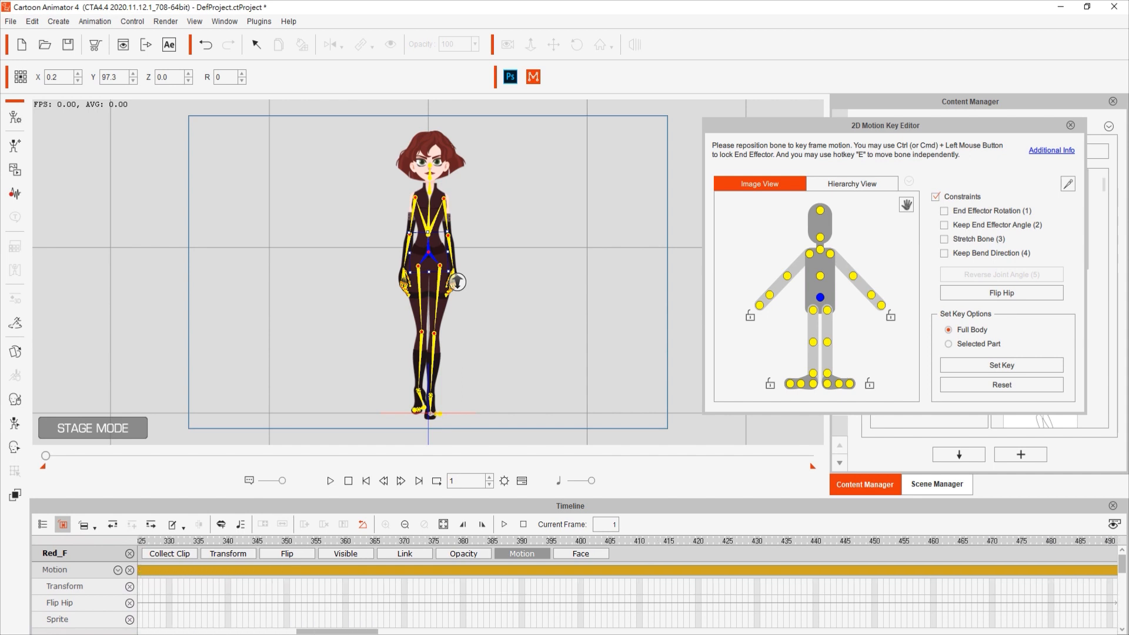
Key Red's full-body pose at the clip end and a selected-part pose near frame 200.
left_click(1000, 365)
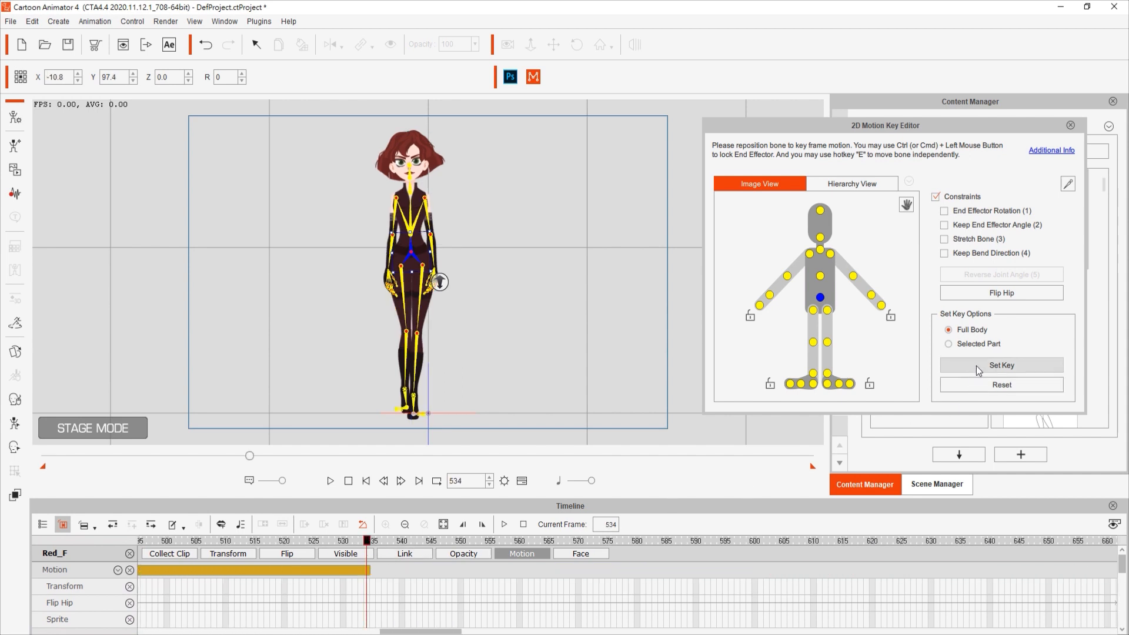
left_click(1001, 365)
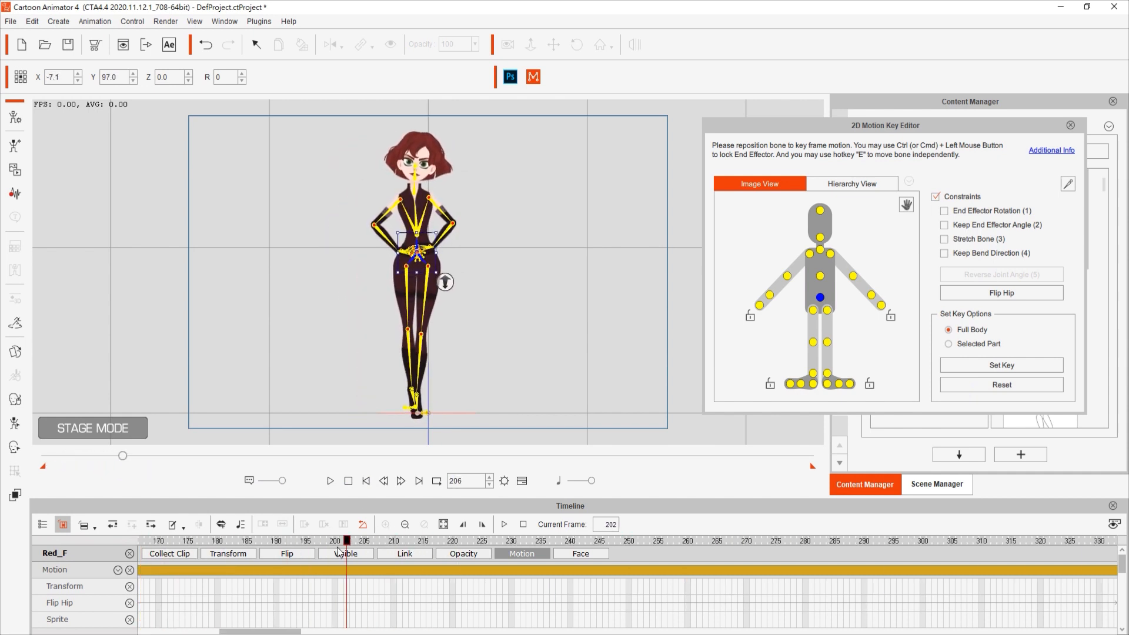
left_click(333, 541)
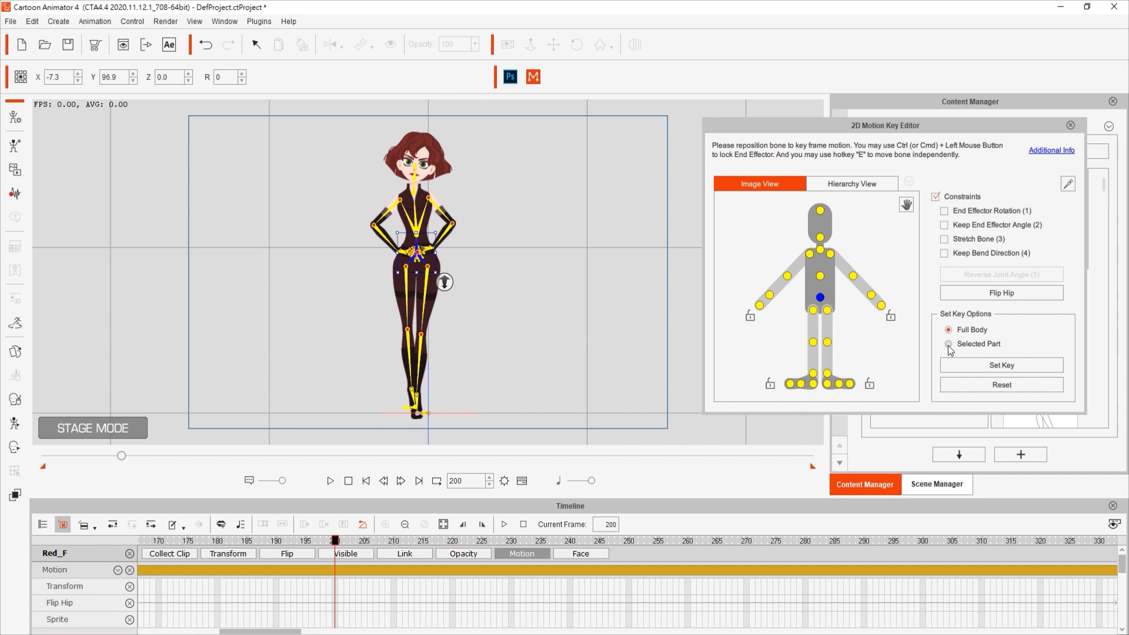
left_click(949, 345)
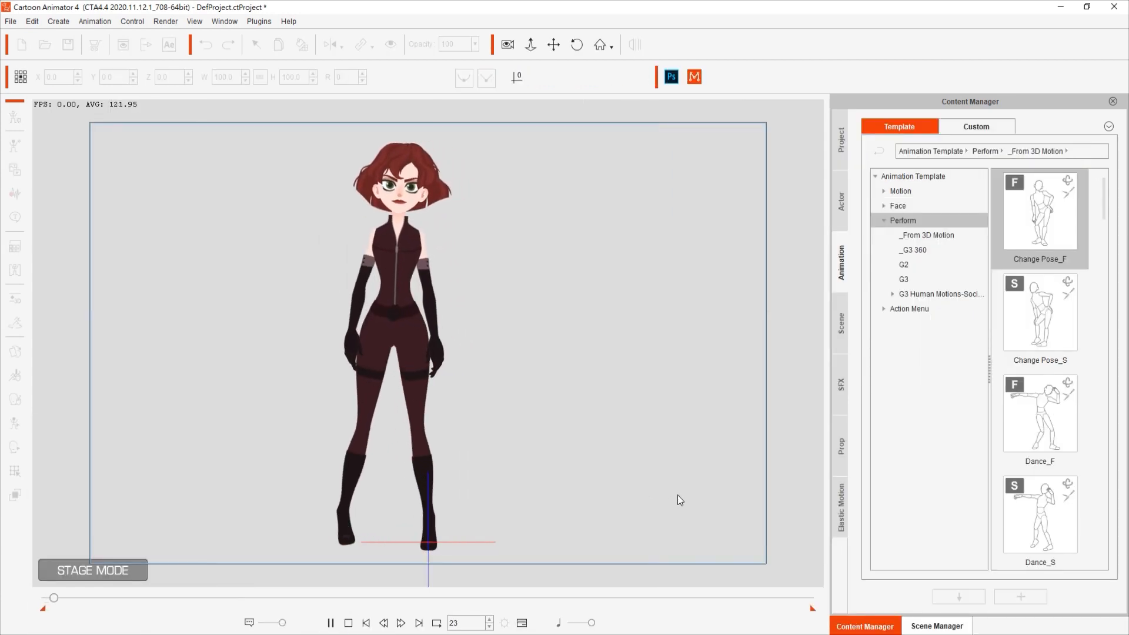
left_click(330, 623)
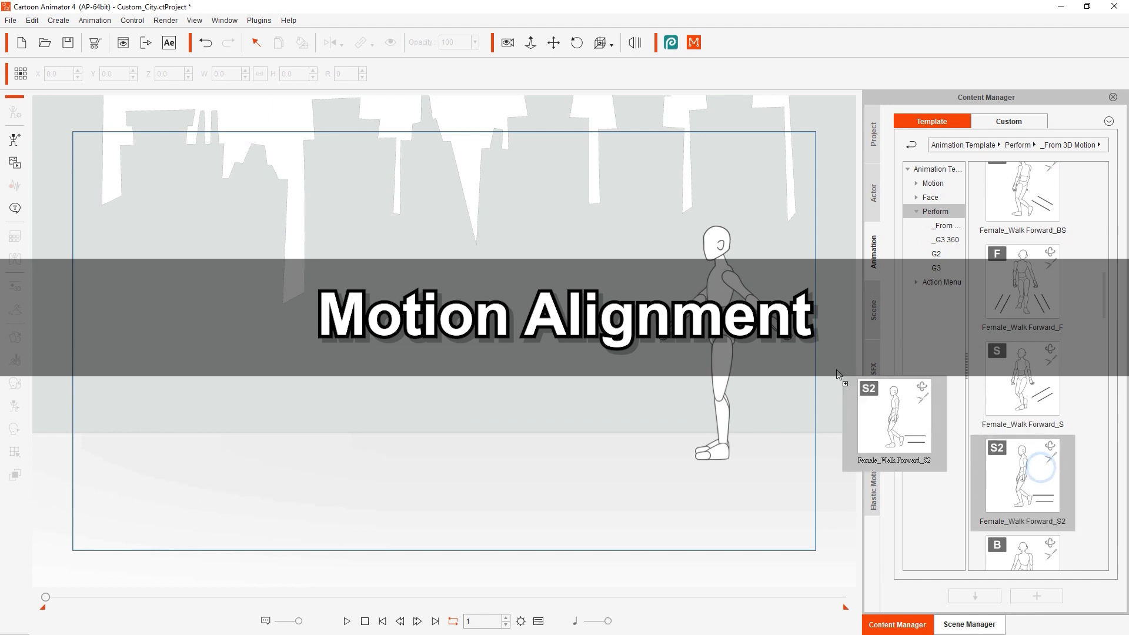
Chain two Female_Walk Forward_S2 clips on the dummy, expand its Motion track, and play from frame one.
left_click(346, 621)
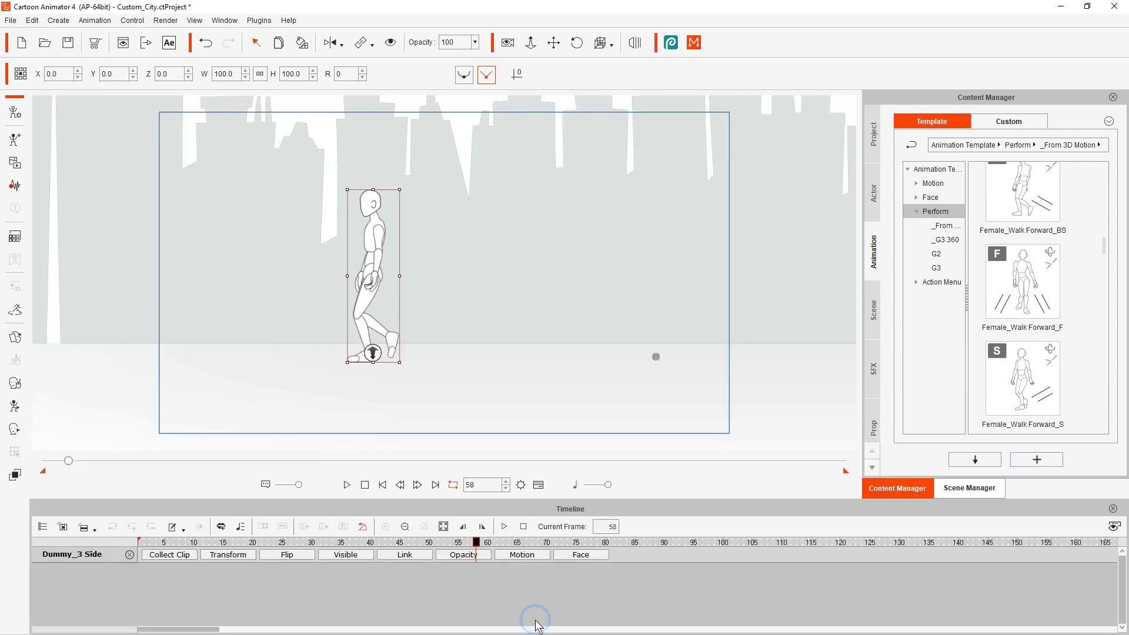
left_click(521, 555)
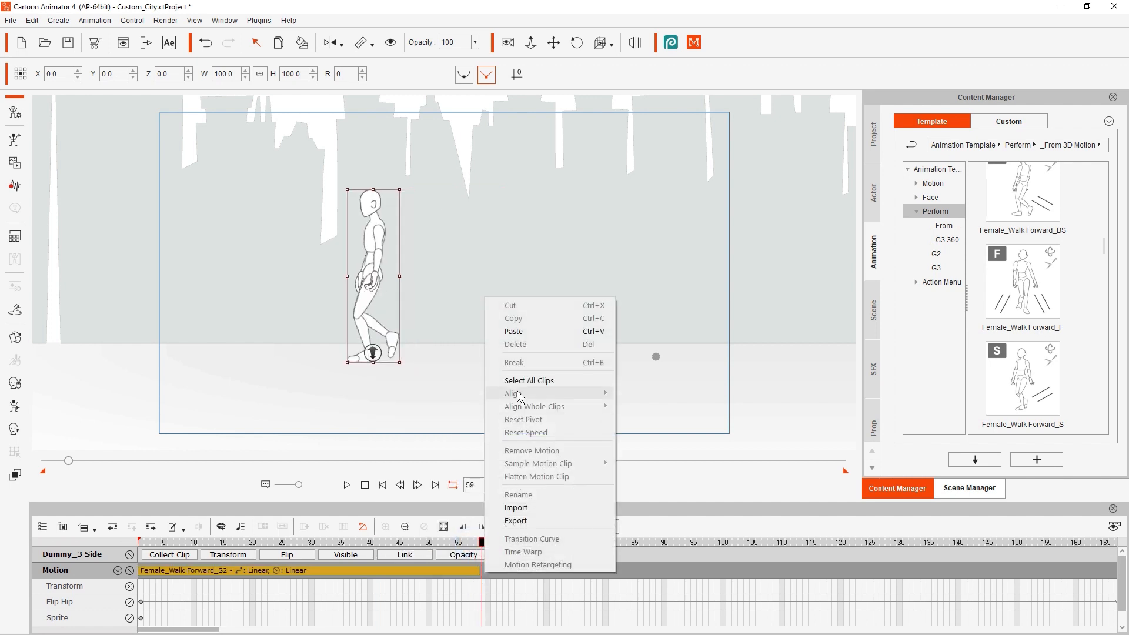
left_click(513, 331)
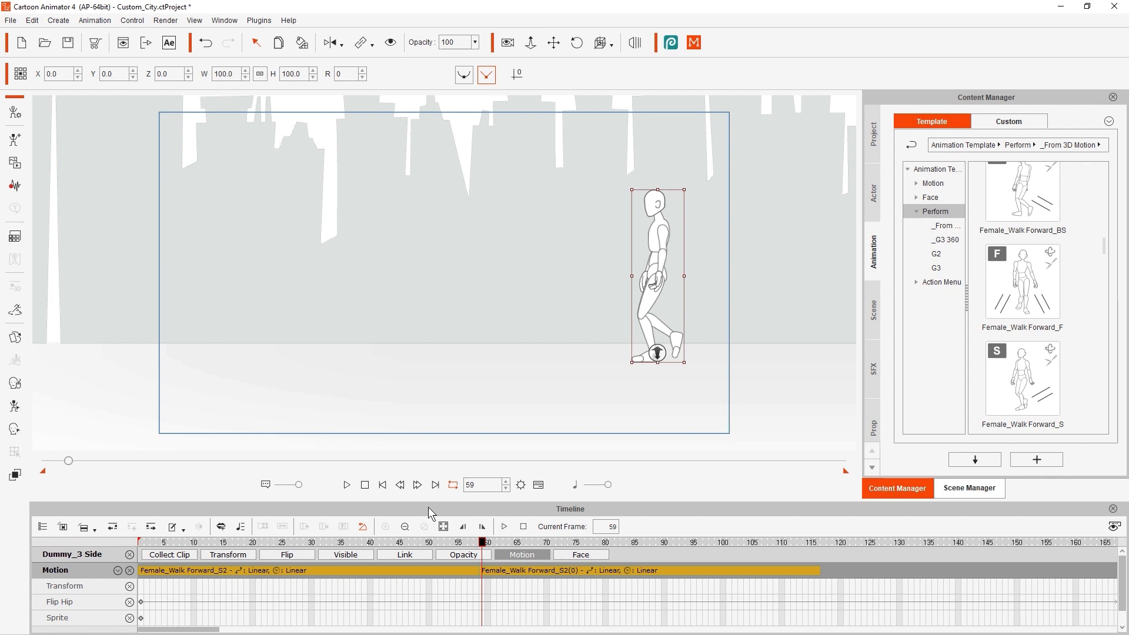
left_click(347, 484)
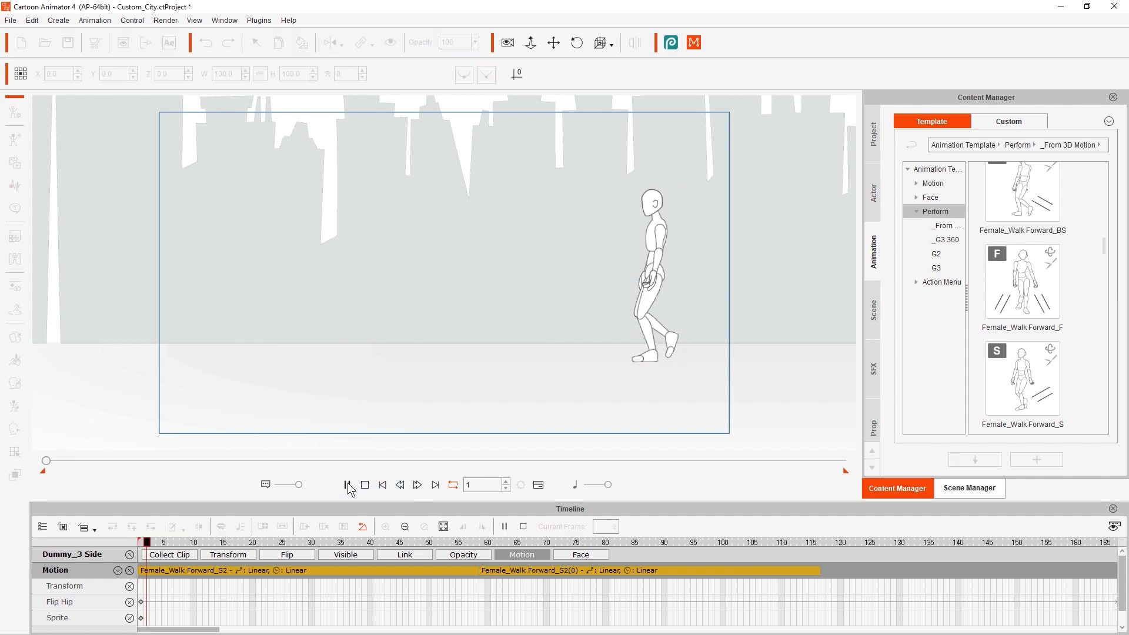
left_click(347, 484)
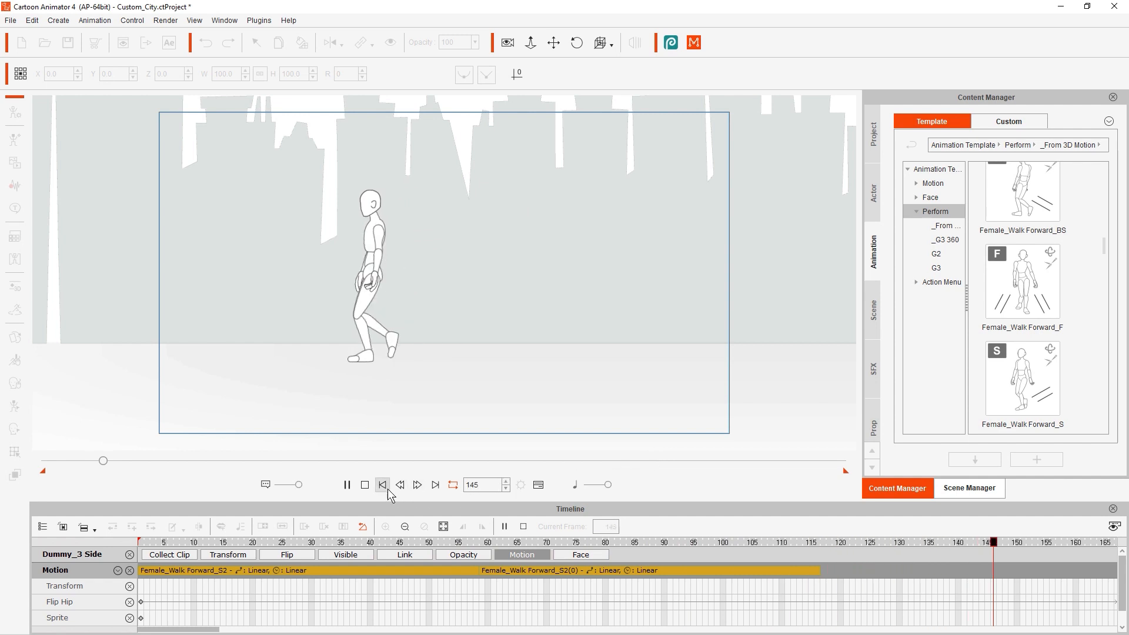
Align the second walk clip to the first by Hip, then replay the walk from frame 1.
left_click(382, 484)
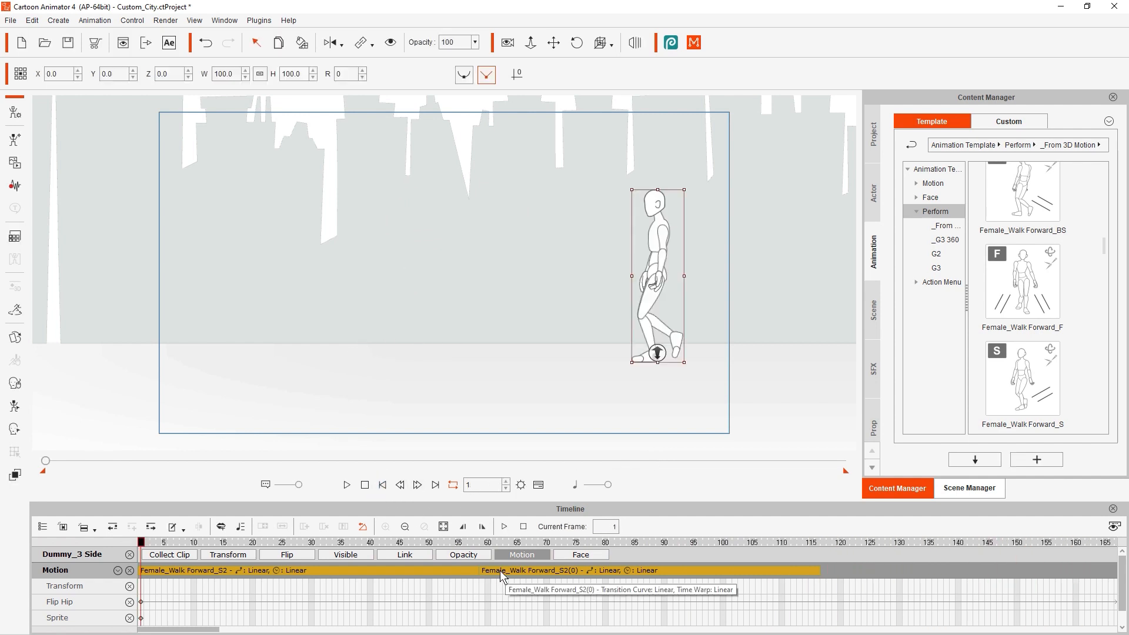
right_click(533, 570)
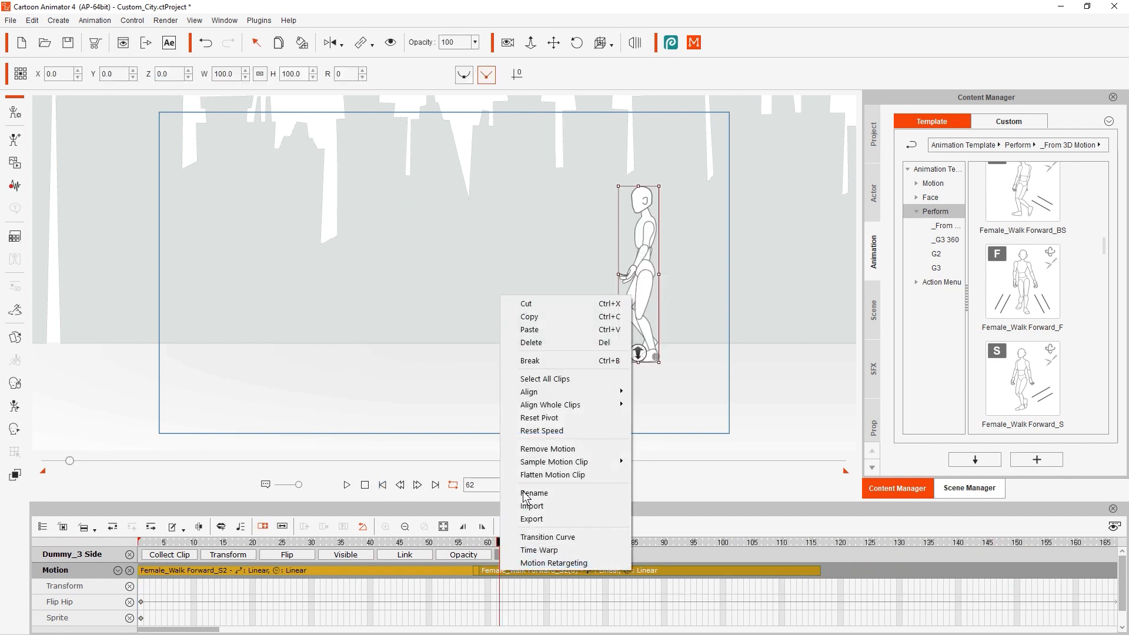
left_click(528, 392)
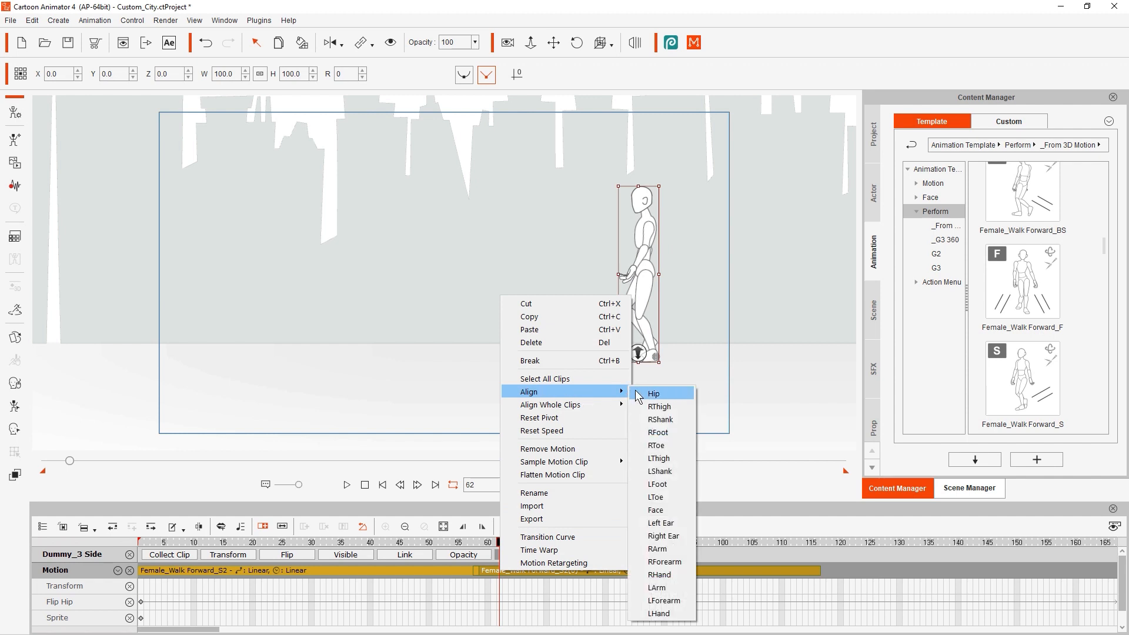
left_click(652, 393)
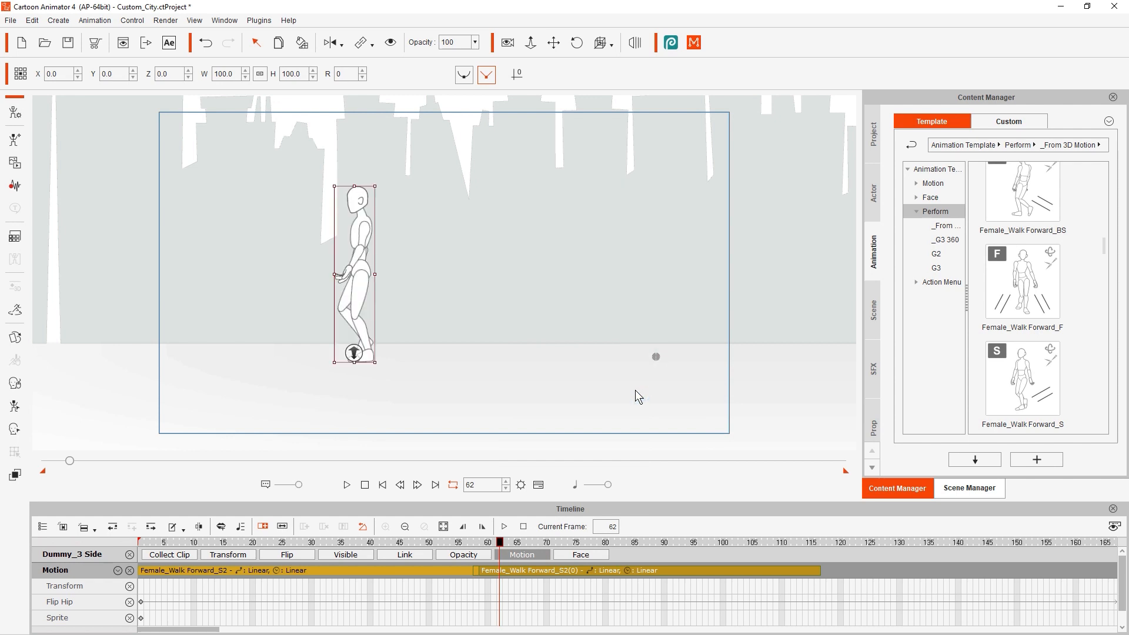
left_click(382, 485)
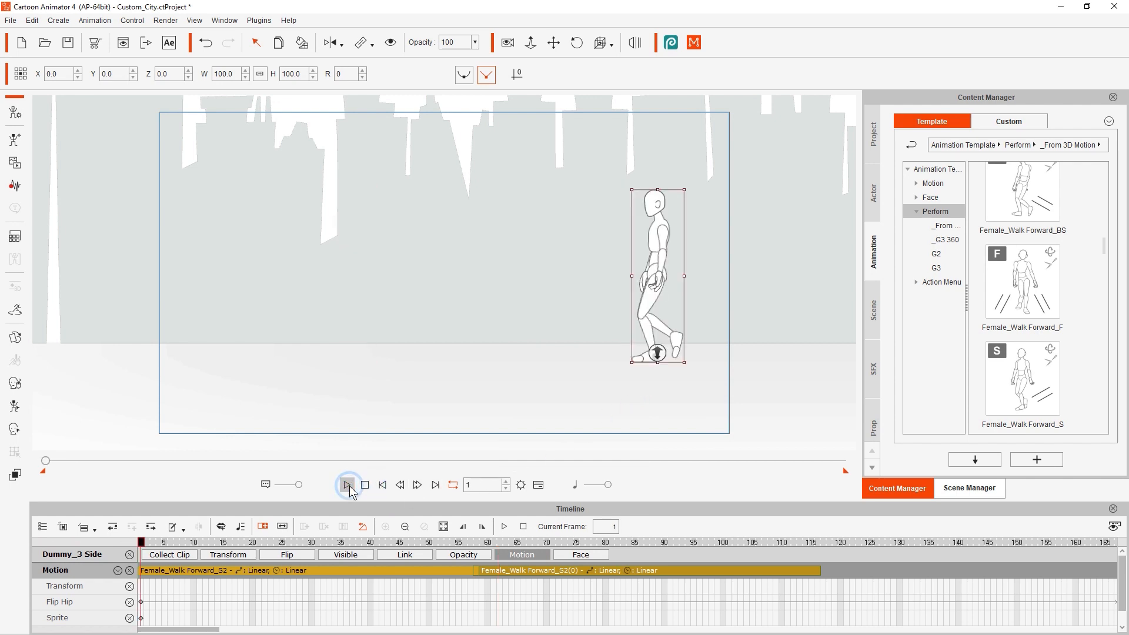
left_click(347, 485)
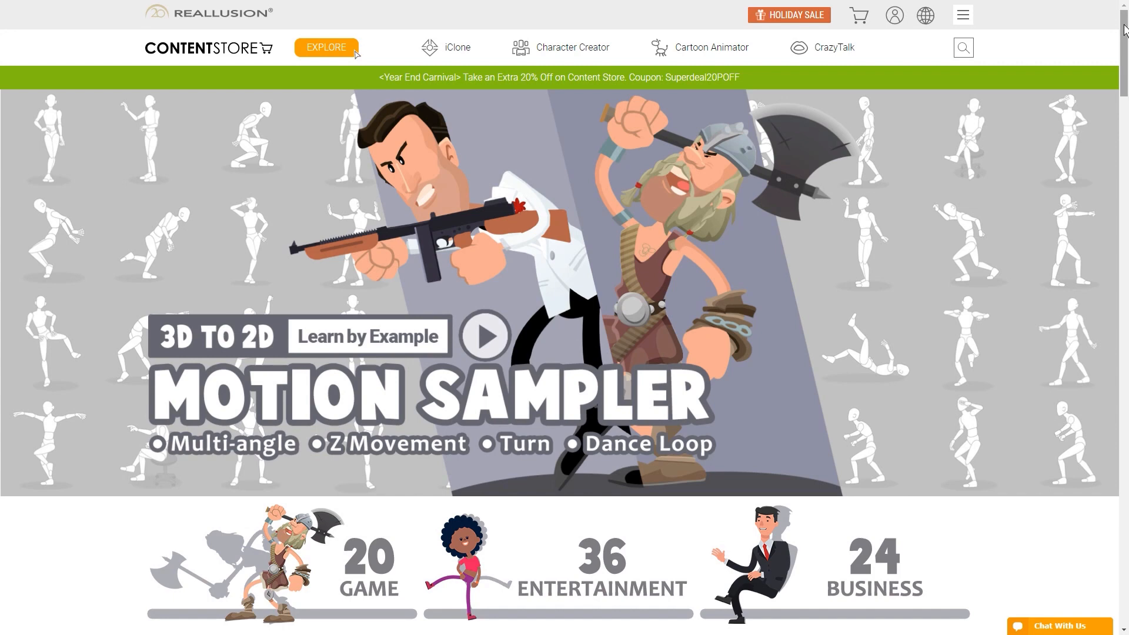
Scroll the Motion Sampler page through Game Design, Entertainment, Storytelling and Business and Training showcases.
scroll("down", 3)
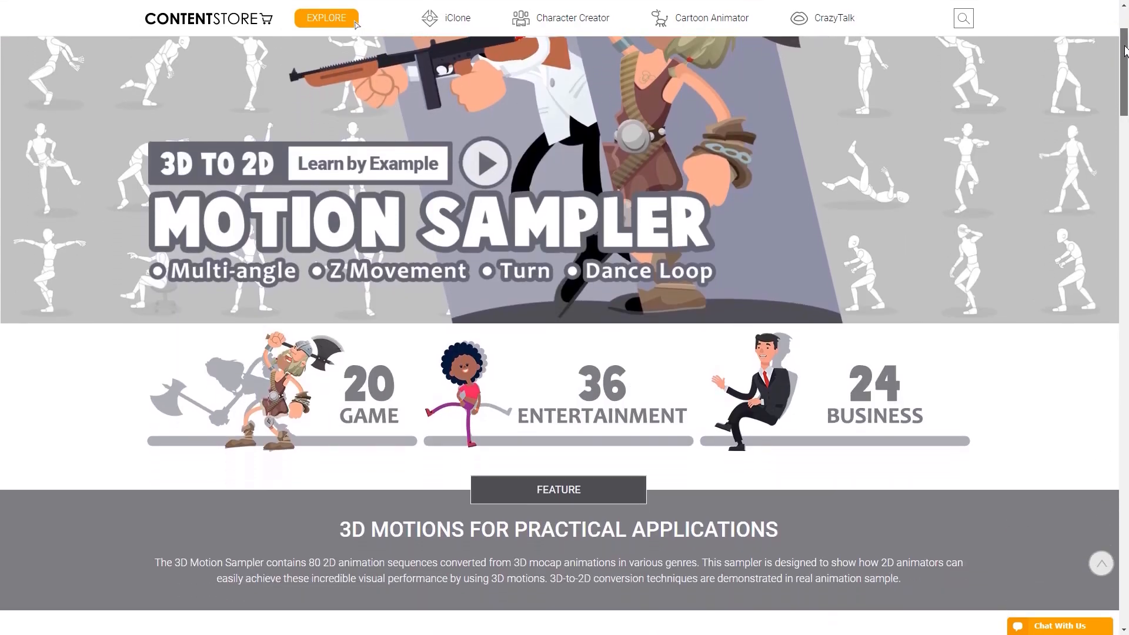
scroll("down", 3)
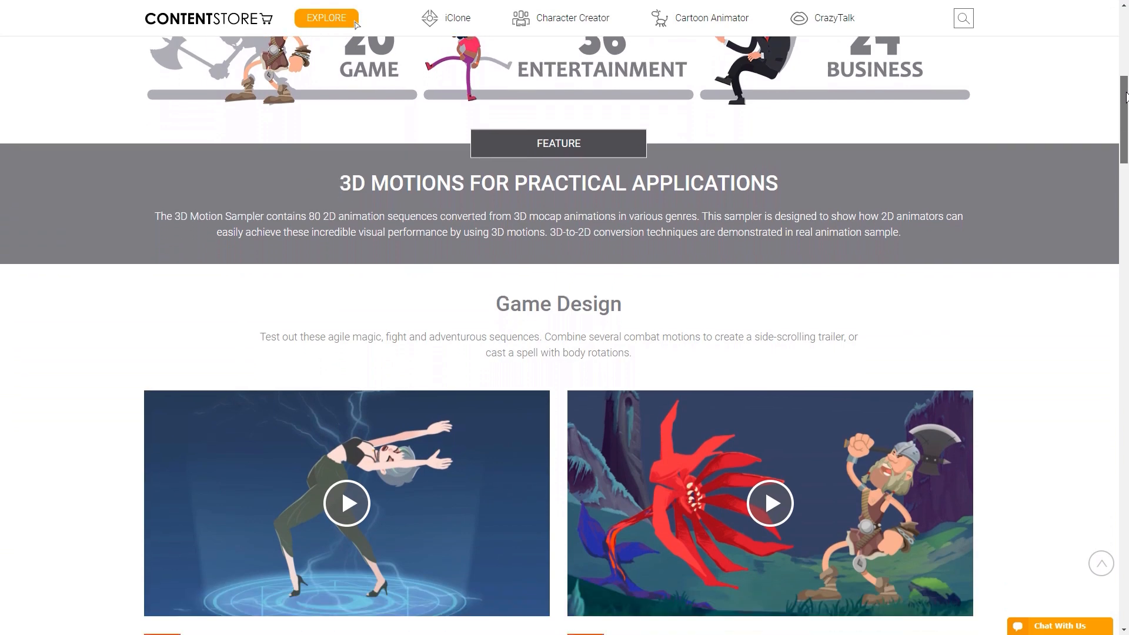
scroll("down", 3)
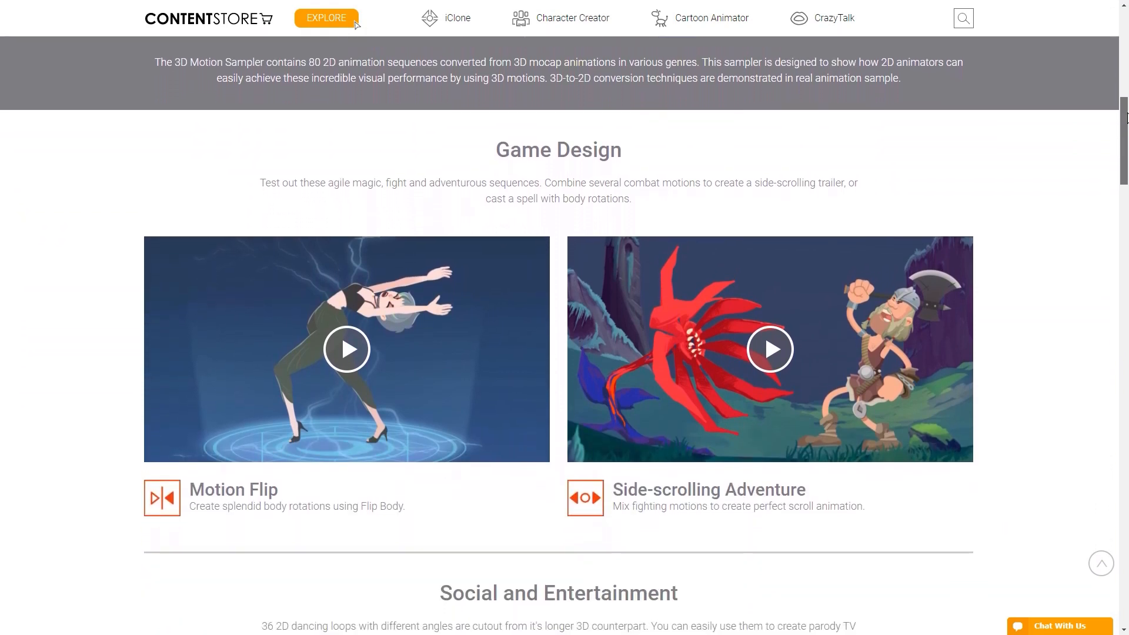
scroll("down", 3)
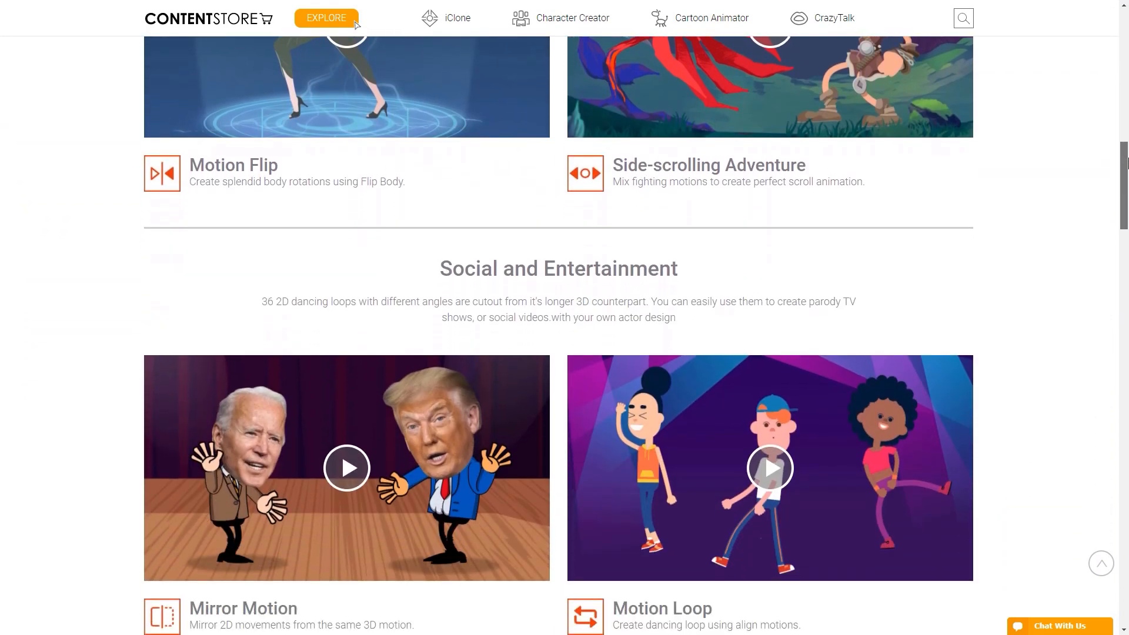
scroll("down", 3)
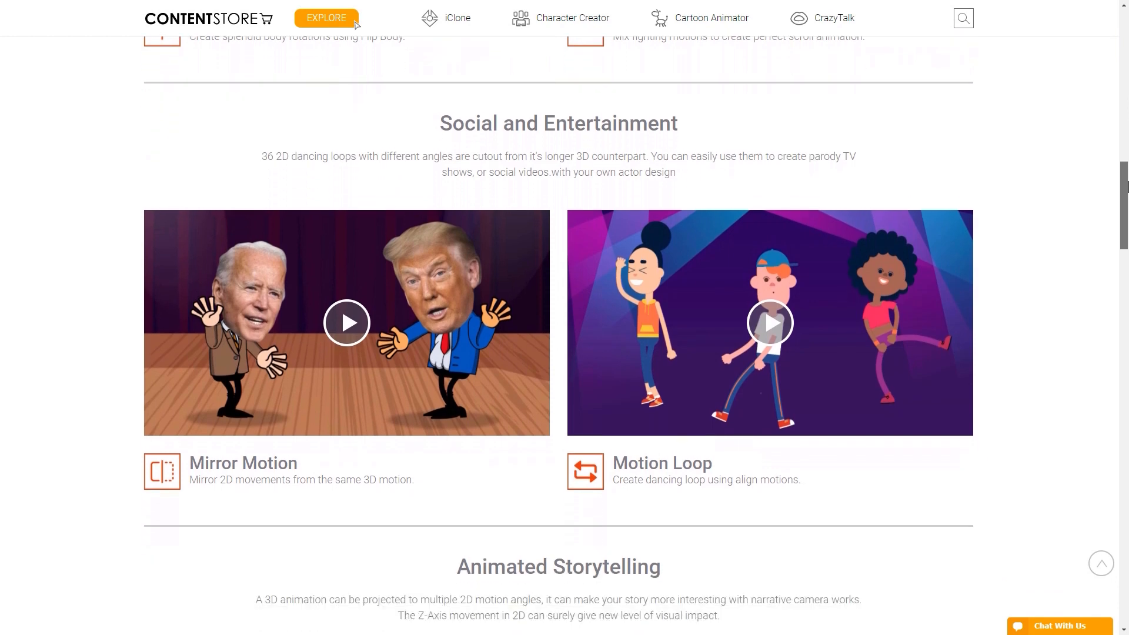
scroll("down", 3)
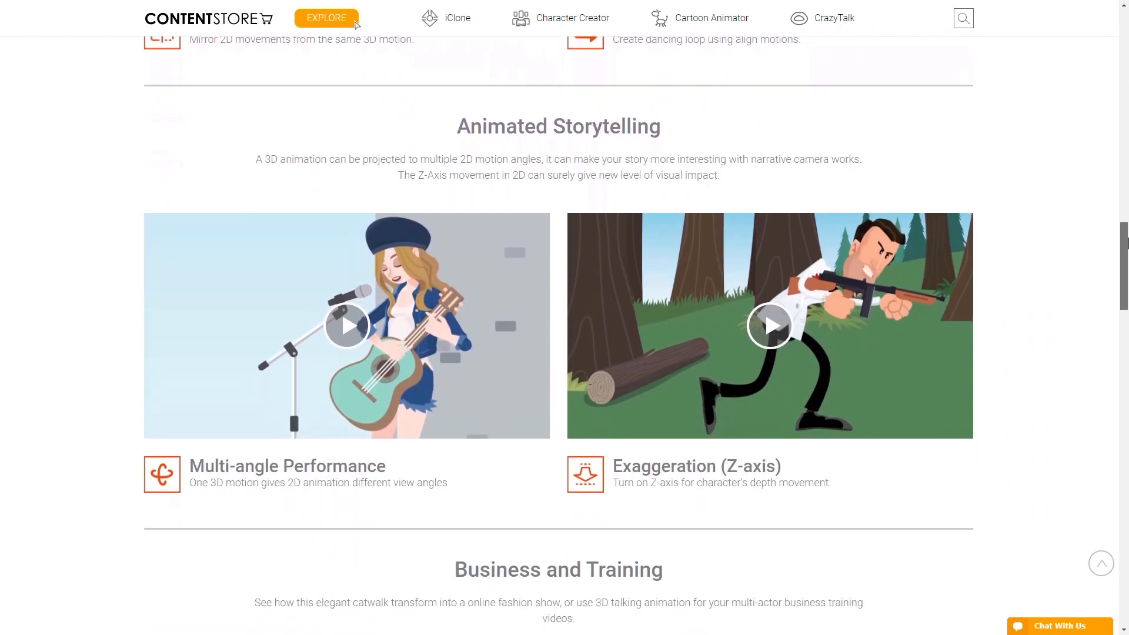
scroll("down", 3)
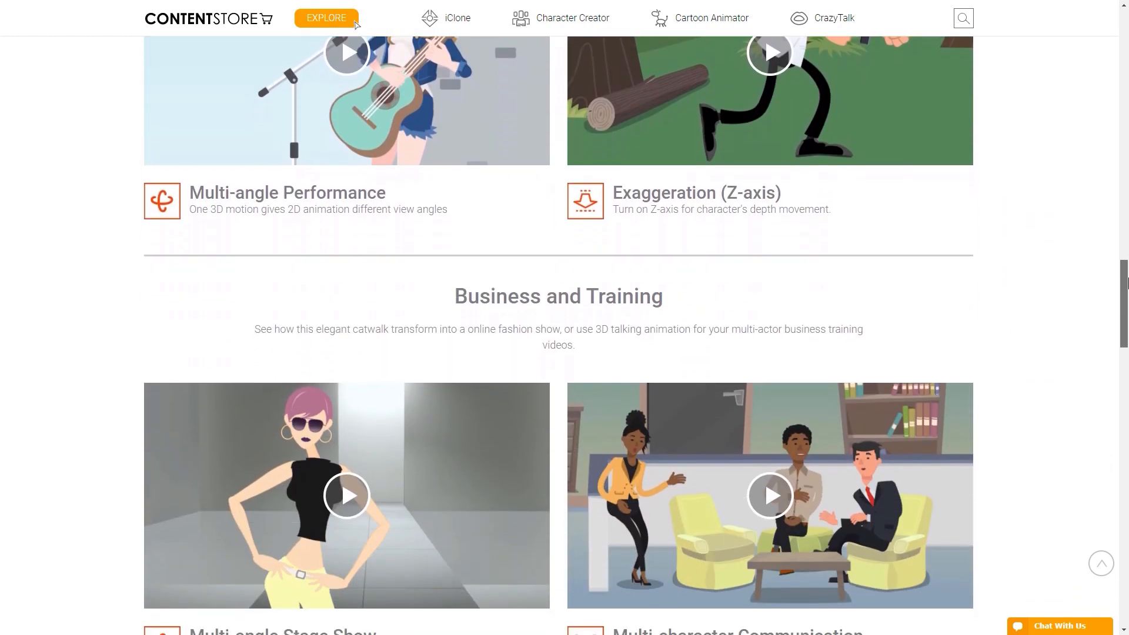
scroll("down", 3)
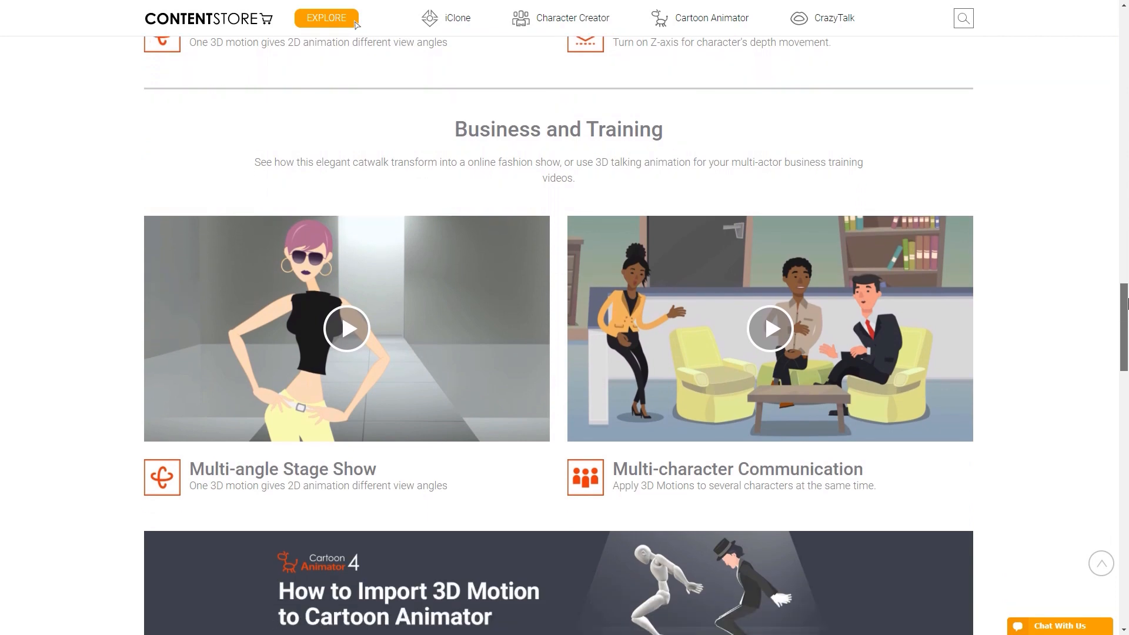